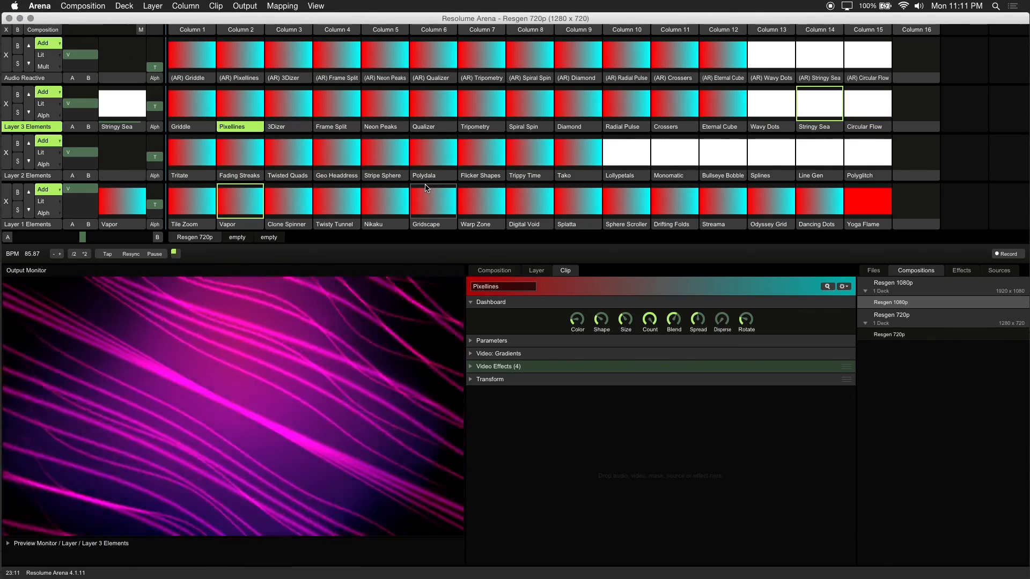
- Preview the Wavy Dots, Neon Peaks, Griddle and Diamond clips on Layer 3 Elements
click(240, 103)
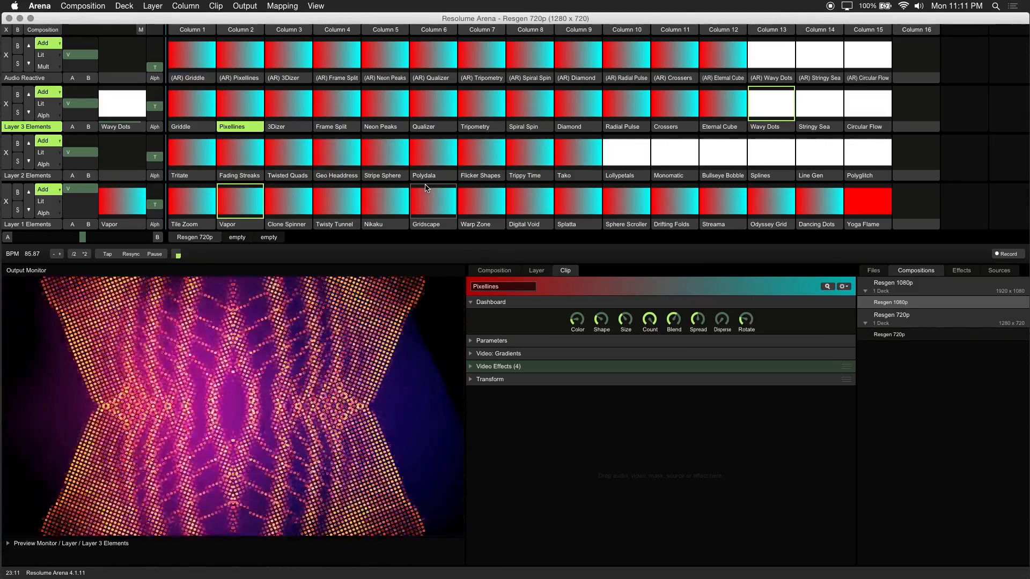
click(577, 103)
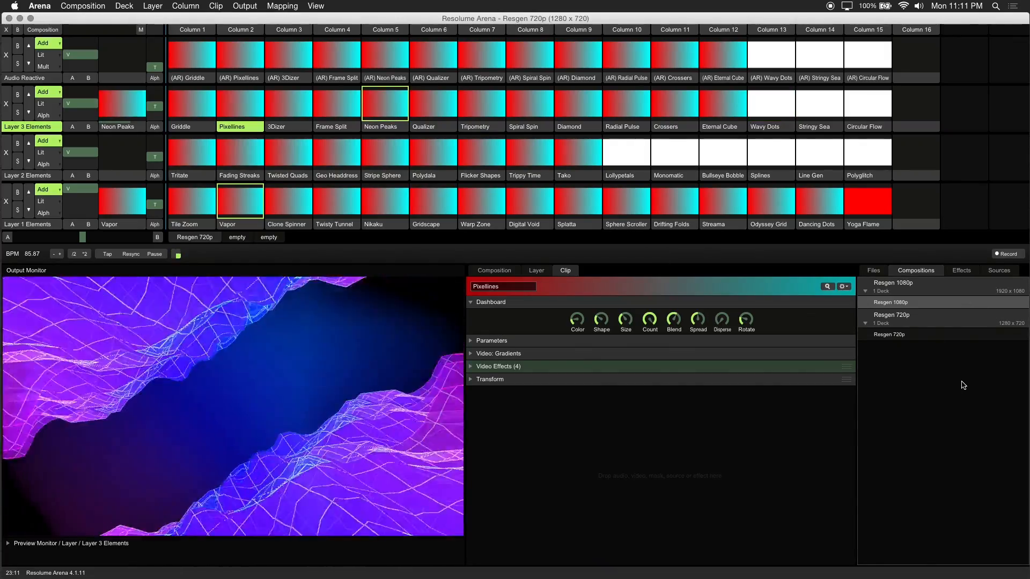
click(191, 103)
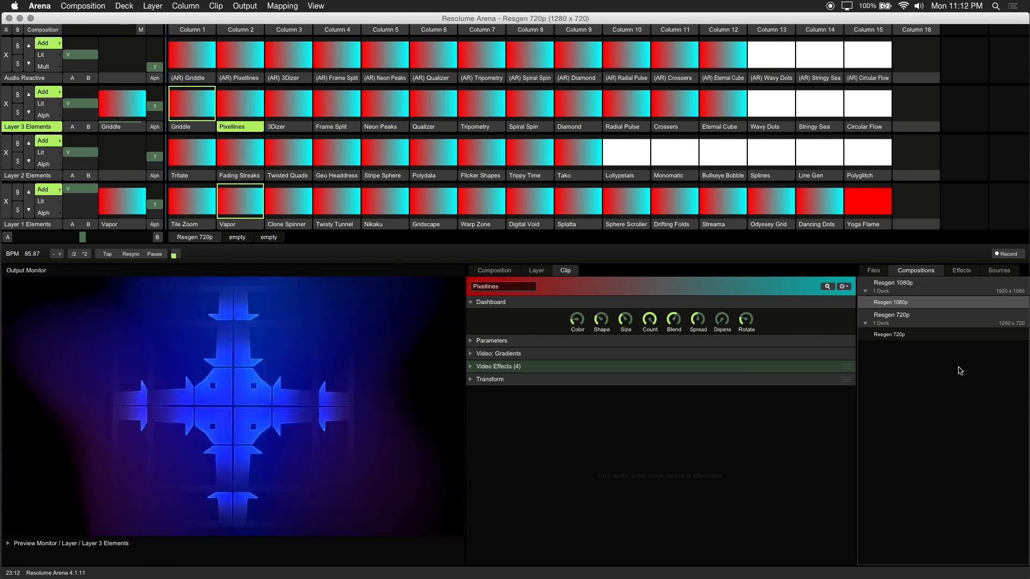
click(578, 103)
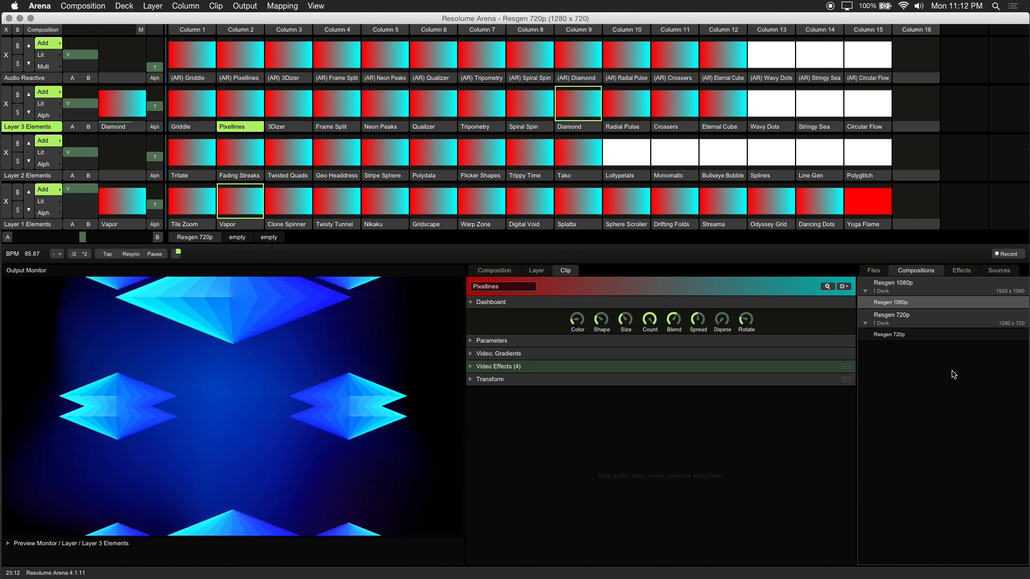
- Preview Crossers, 3Dizer, Spiral Spin and Eternal Cube, then launch Pixellines on Layer 3
click(675, 103)
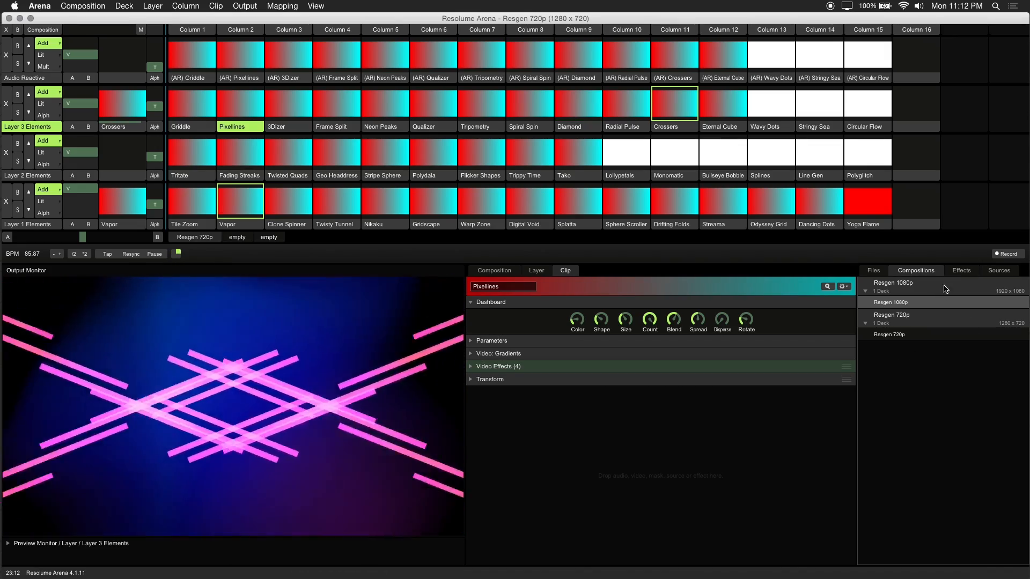
click(288, 101)
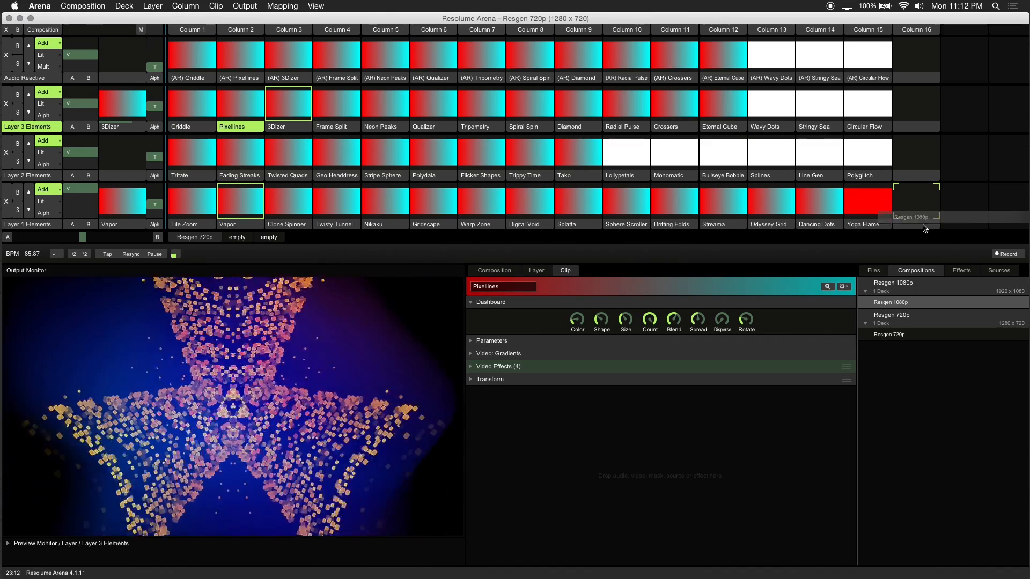
click(530, 102)
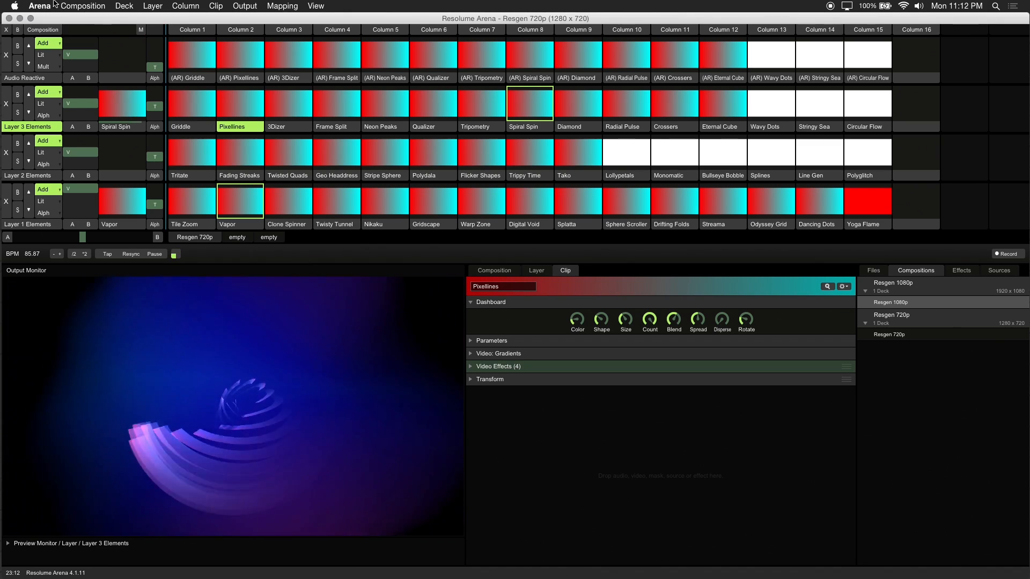
click(85, 6)
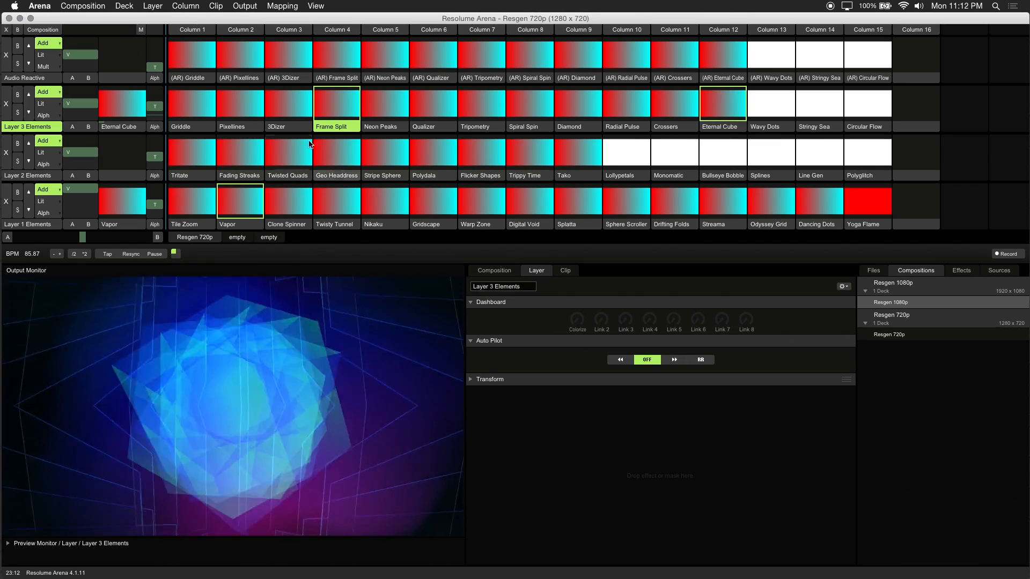
click(240, 103)
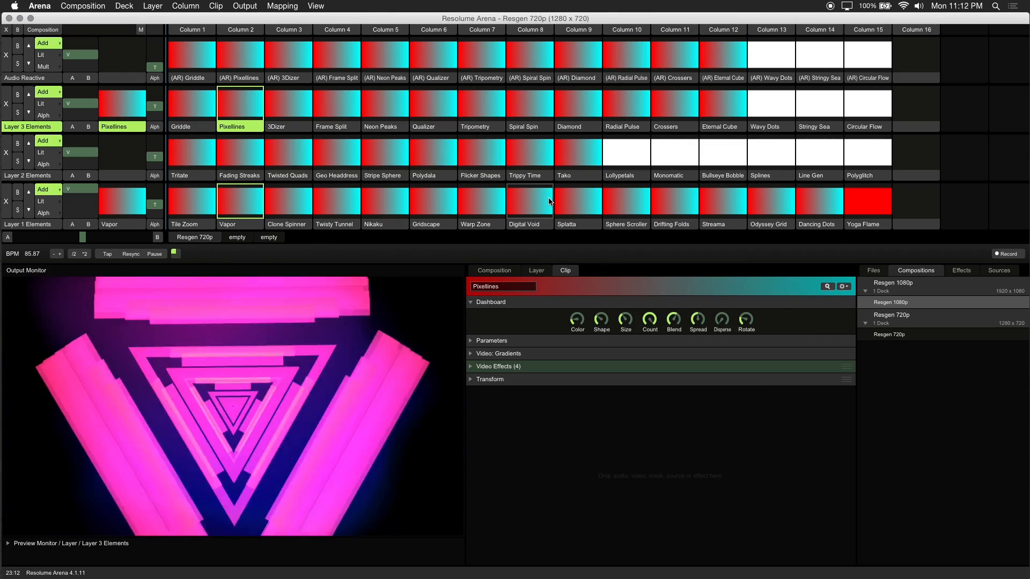
- Switch windows and select Griddle to show its dashboard and eight video effects
key(Cmd+Tab)
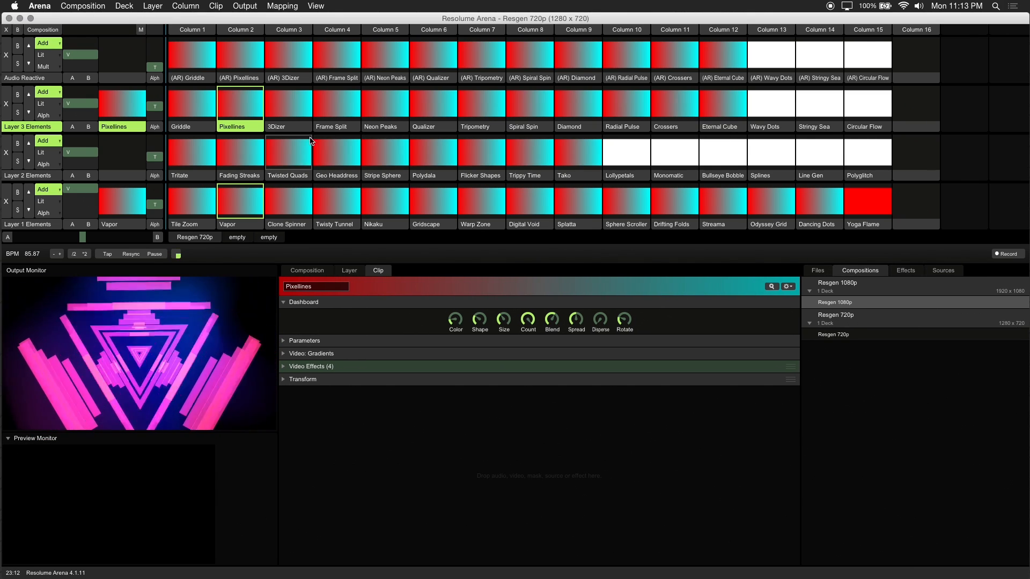
click(191, 102)
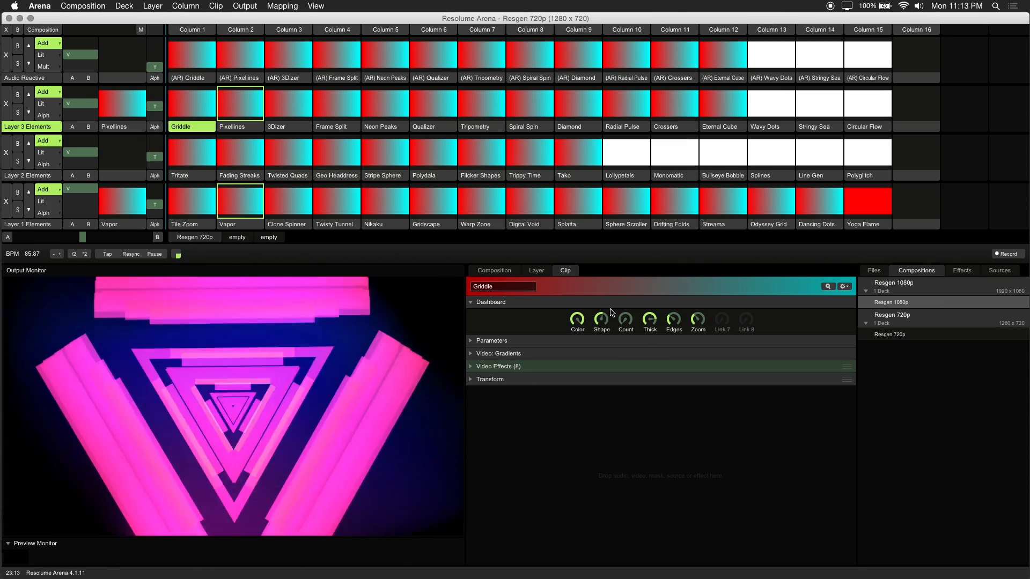
- Launch Fading Streaks on Layer 2 Elements, blending over Pixellines
click(240, 155)
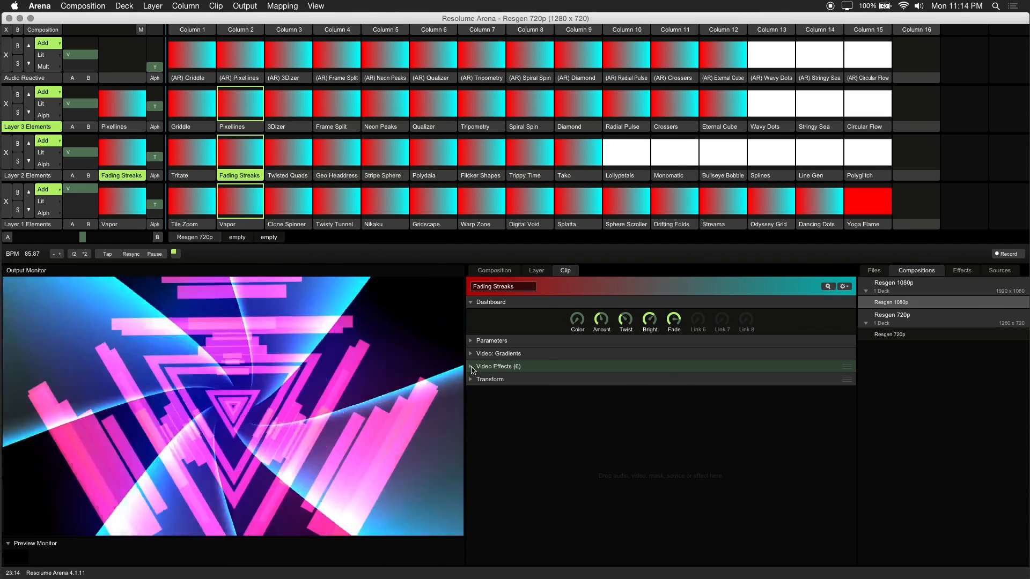
- Raise Fading Streaks' Hue Rotate value so the streaks turn pink
click(471, 366)
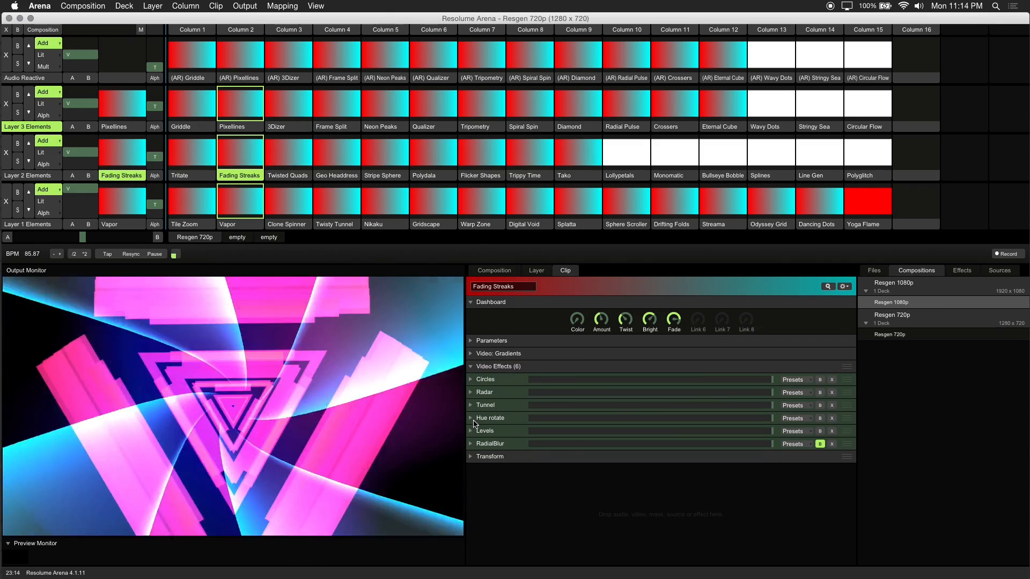
click(471, 418)
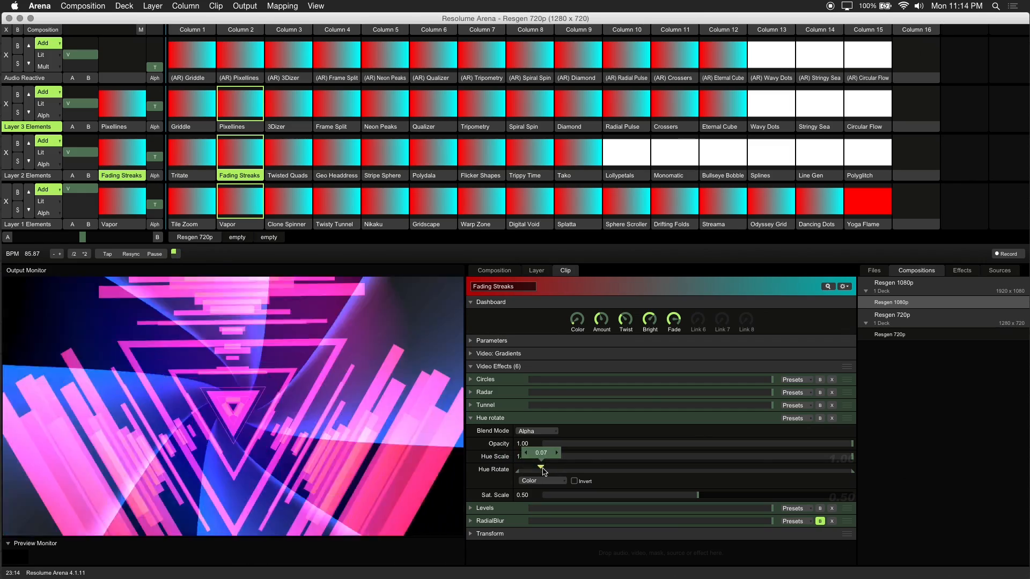
drag(542, 471, 656, 467)
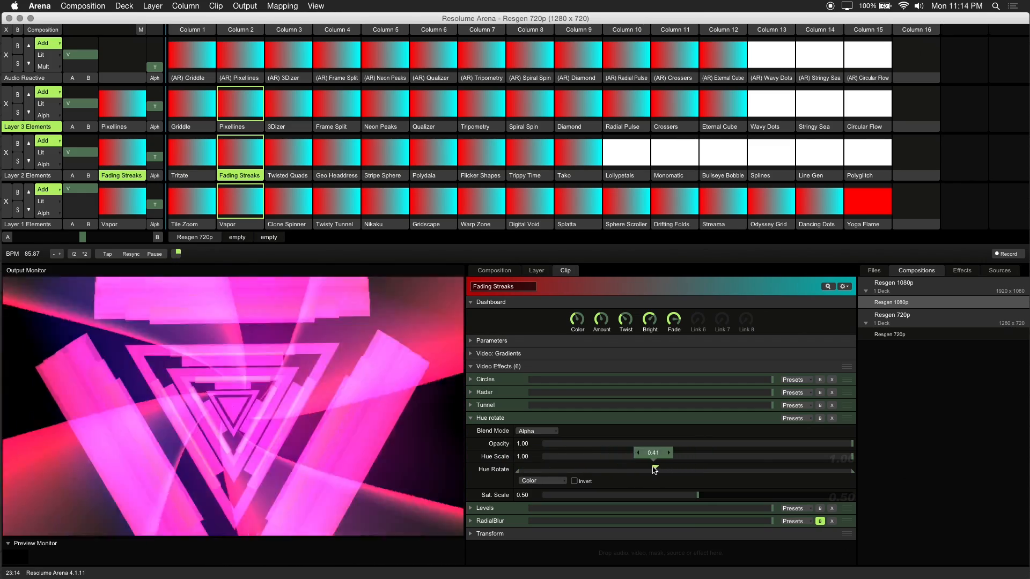
drag(653, 469, 662, 469)
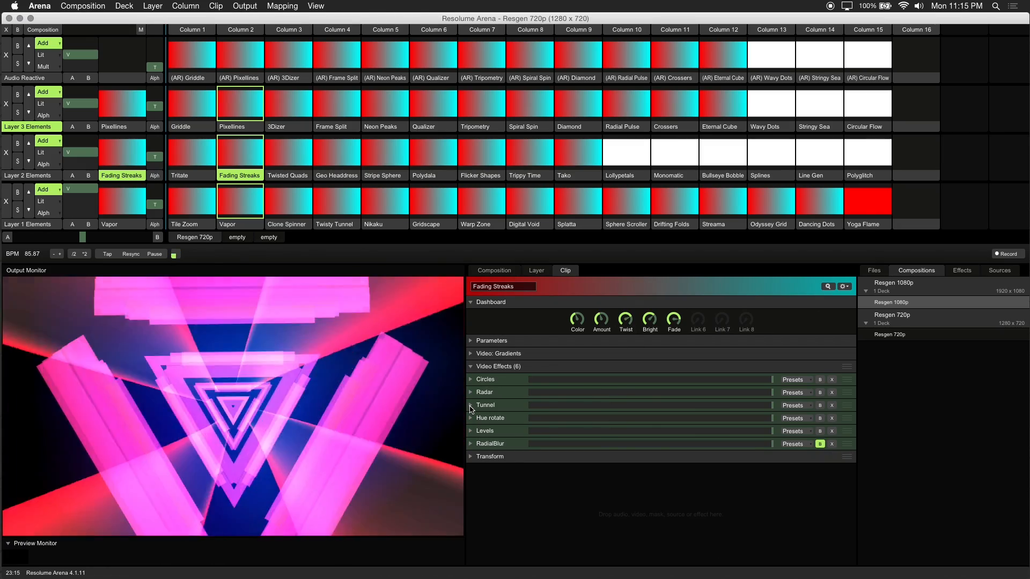
- Push Fading Streaks' Tunnel twist to maximum and bring Twisted Quads onto Layer 2
click(471, 405)
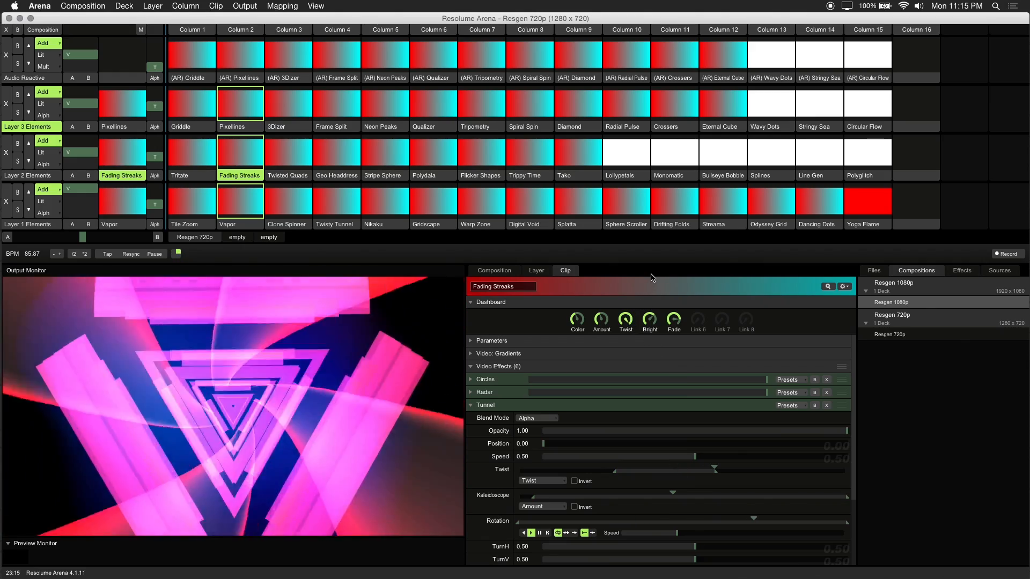
drag(713, 470, 715, 471)
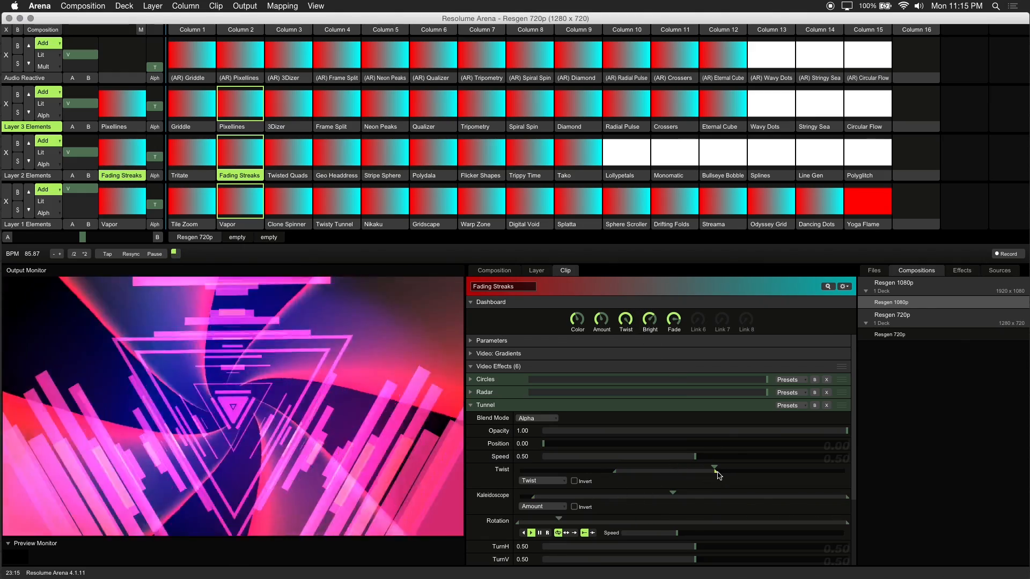
drag(716, 470, 715, 470)
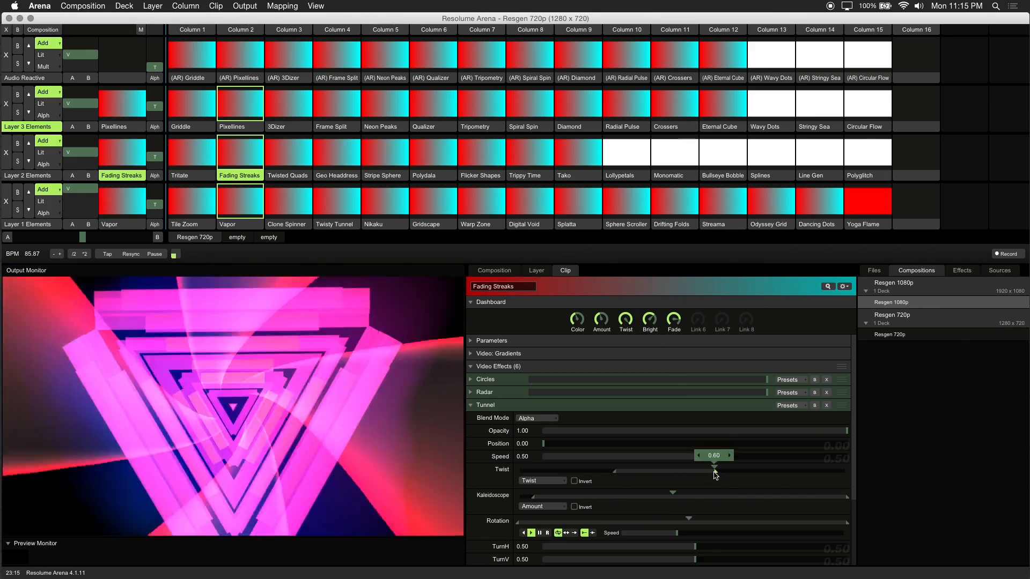
drag(713, 457, 846, 456)
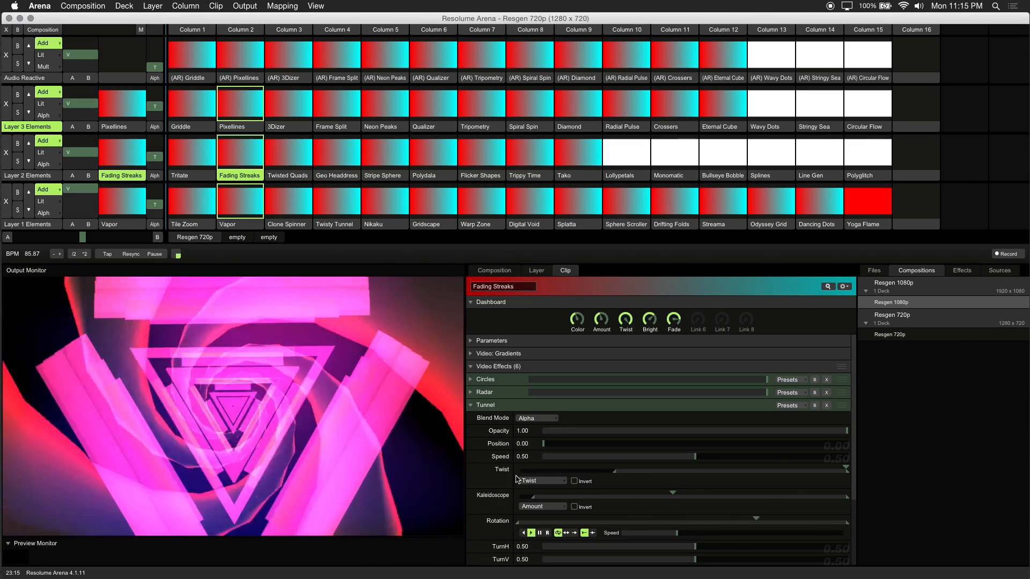
click(543, 481)
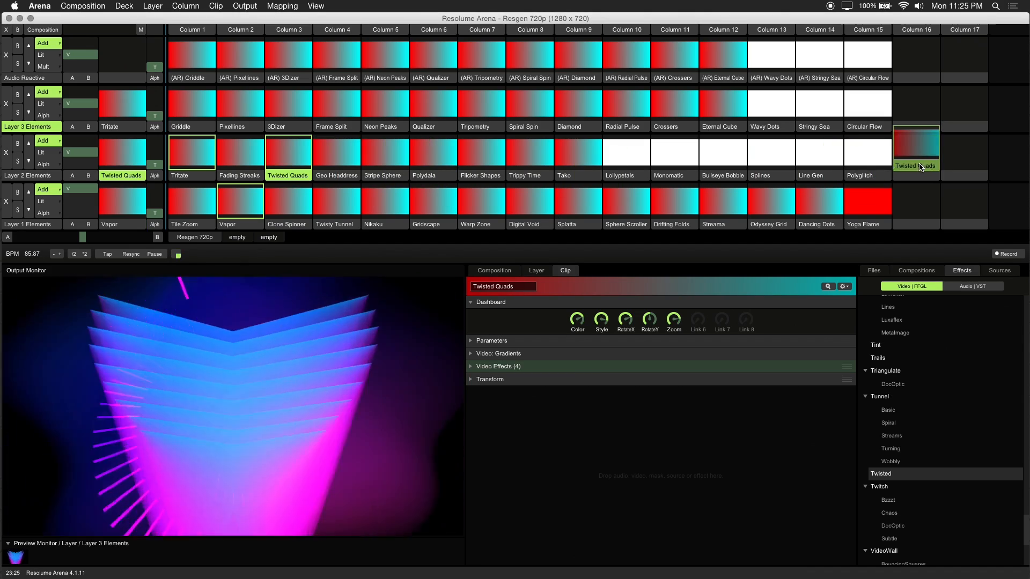
- Copy Twisted Quads to Column 16, set Edge Detection blend additive at 0.75 opacity
click(916, 150)
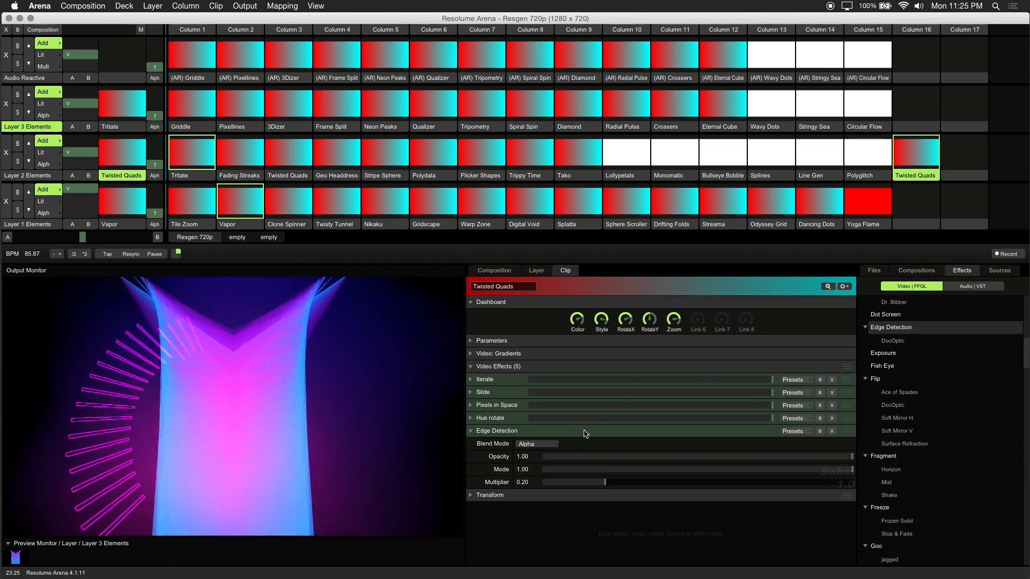
click(536, 444)
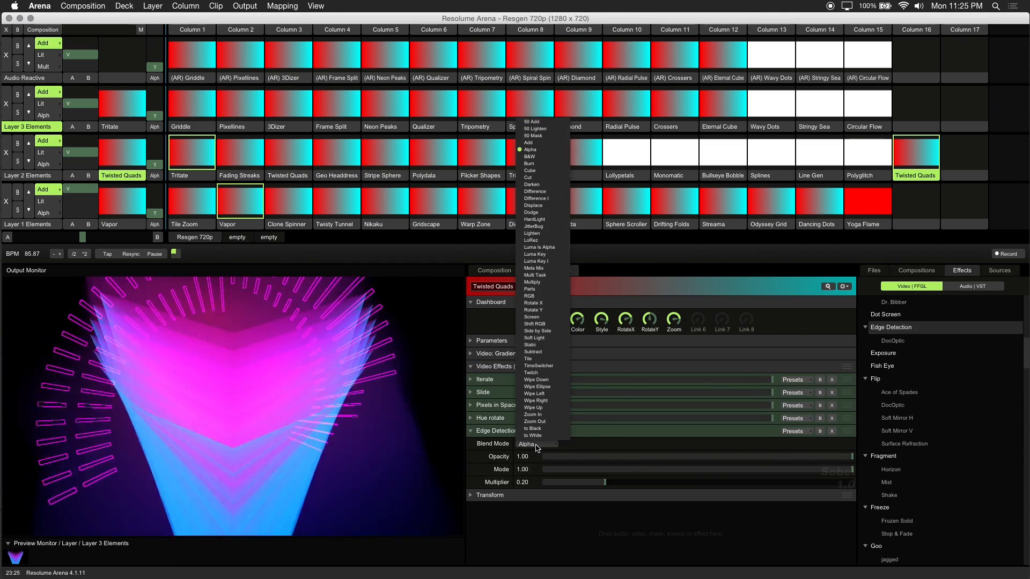
click(528, 143)
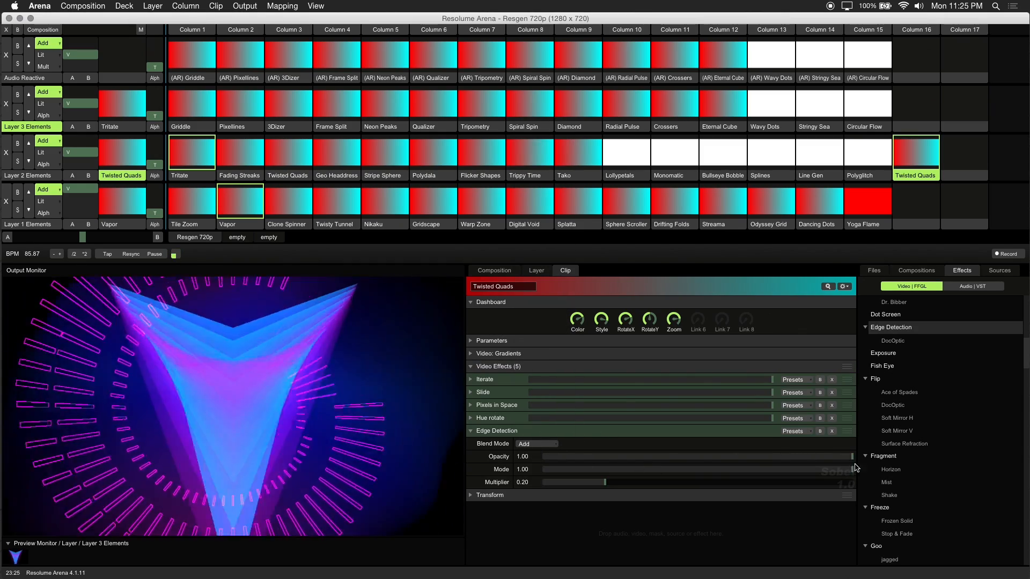
drag(848, 456, 764, 456)
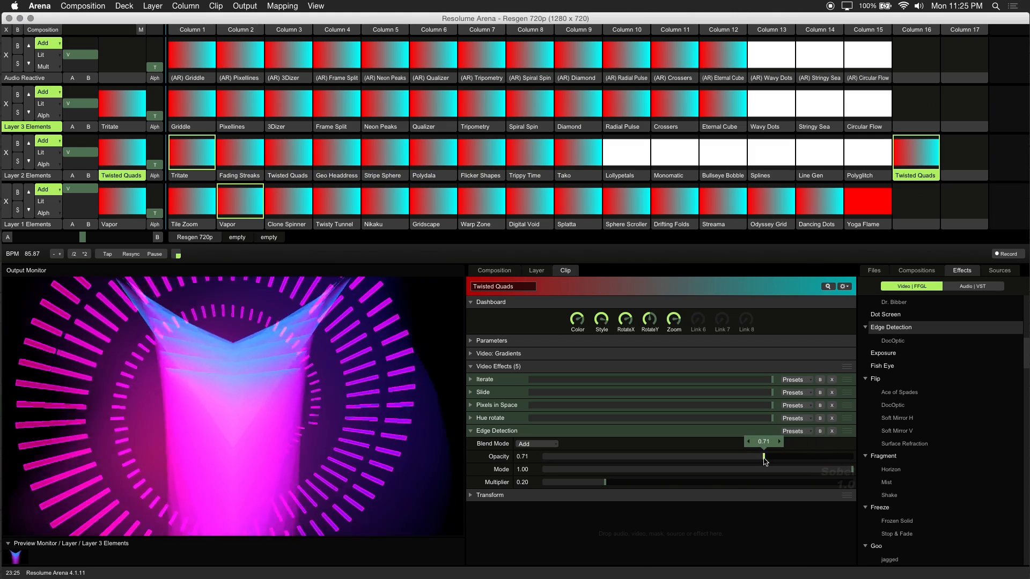
drag(764, 456, 774, 456)
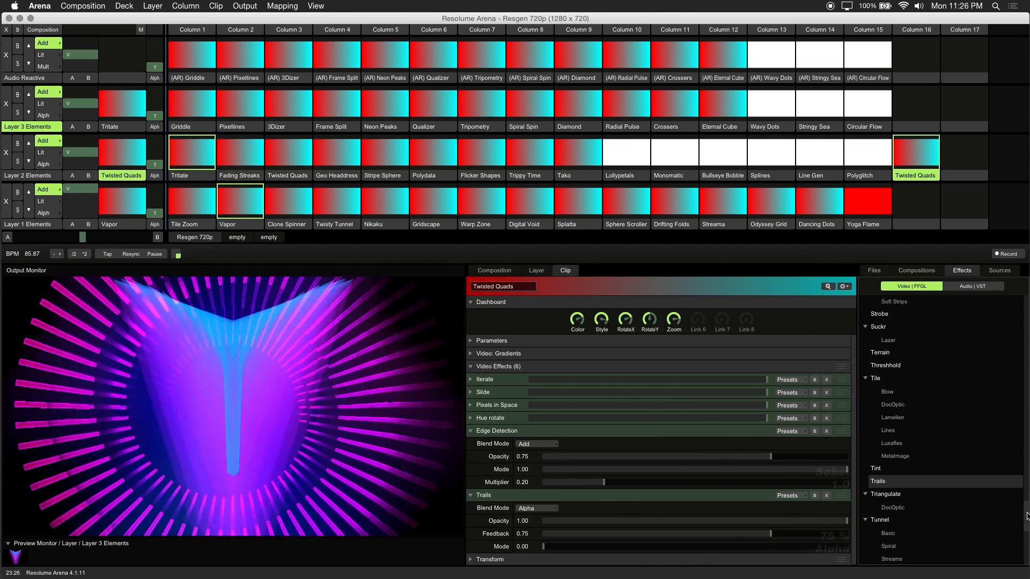
- Set the Twisted effect's twirl on Twisted Quads to 0.60
scroll(down, 3)
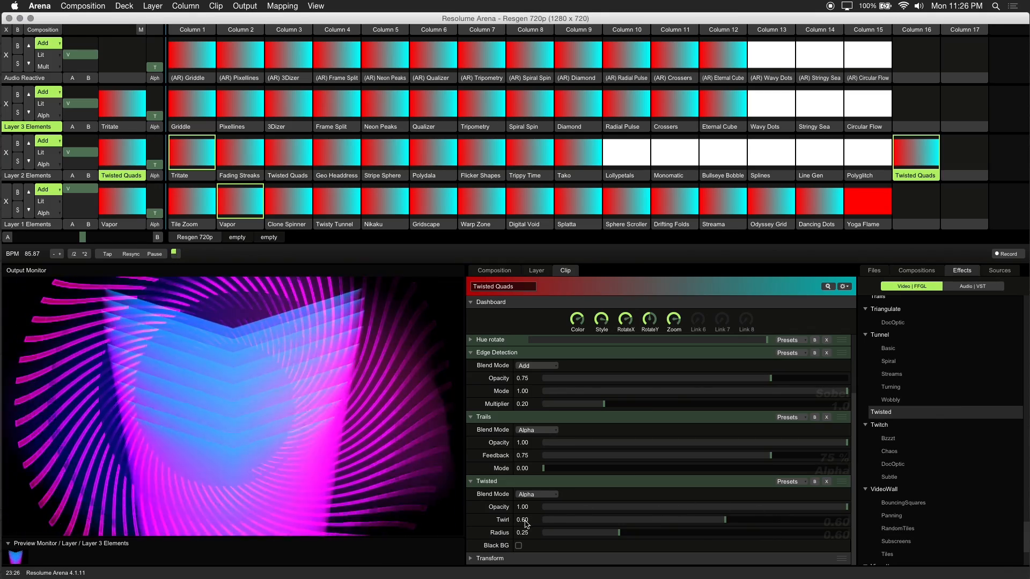
drag(723, 520, 565, 520)
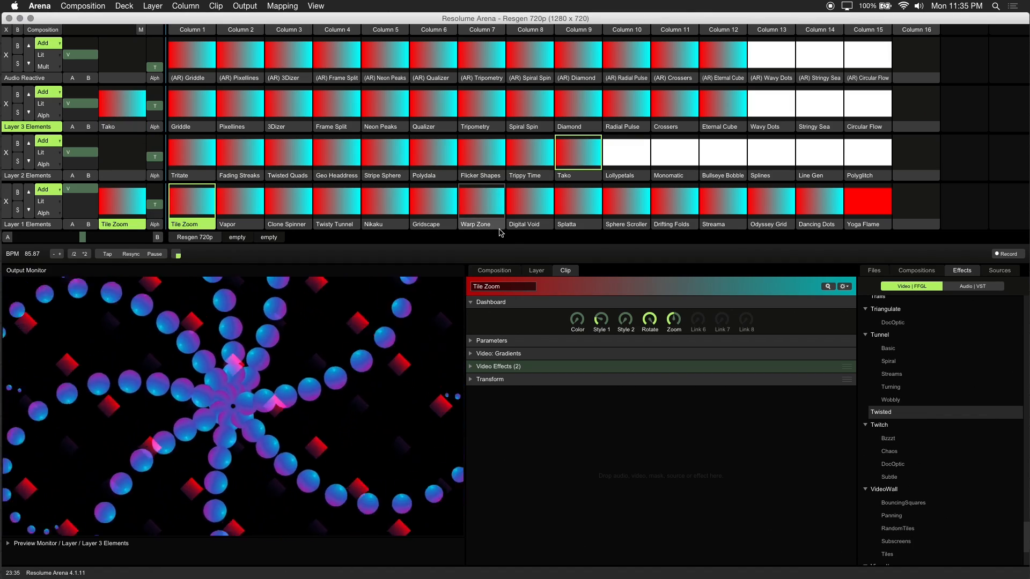
- Preview Bullseye Bobble, then clear the upper layers leaving only Tile Zoom
click(723, 152)
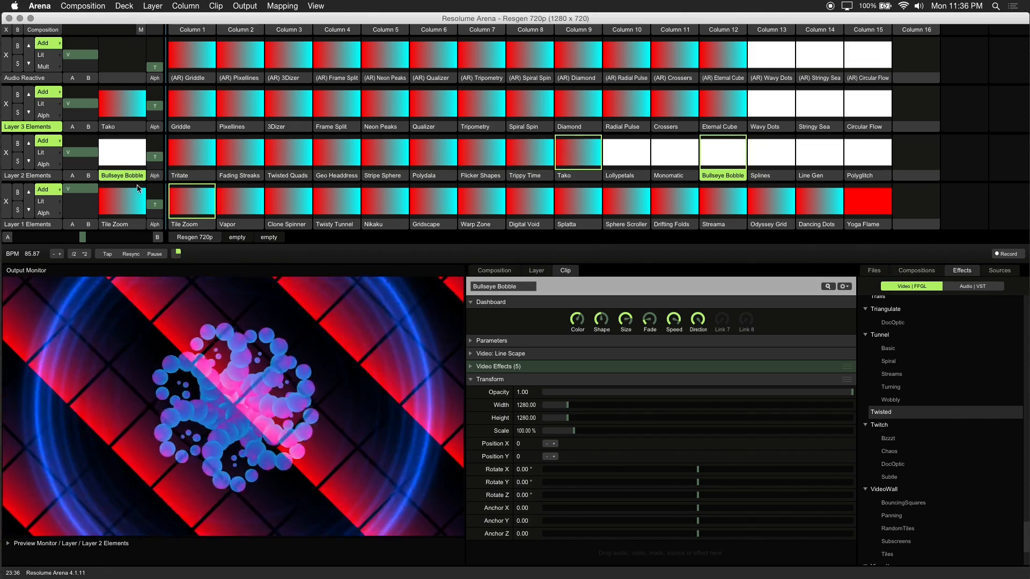
click(192, 201)
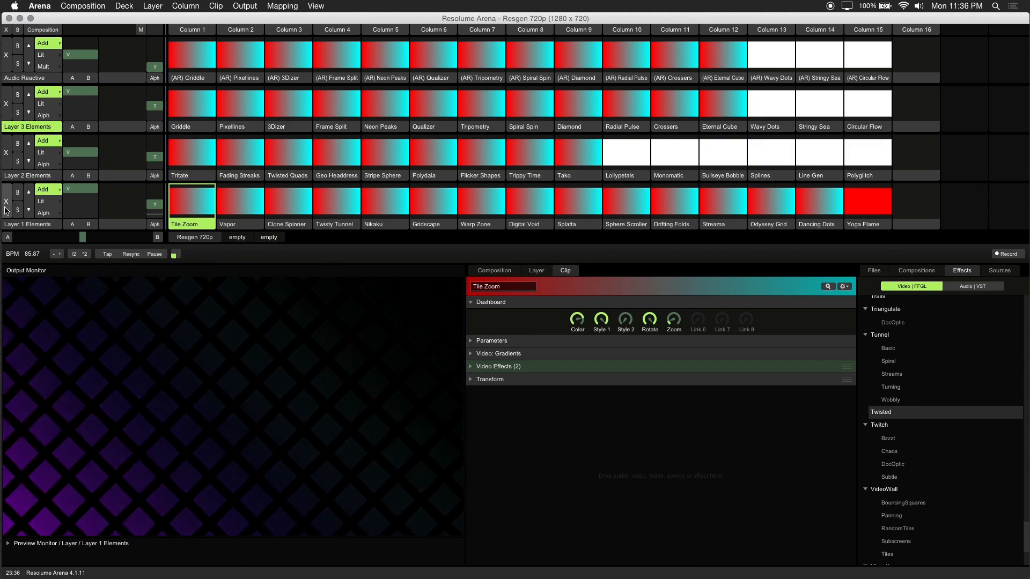
- Clear Tile Zoom, then launch Line Gen on Layer 2 and Drifting Folds on Layer 1
click(819, 152)
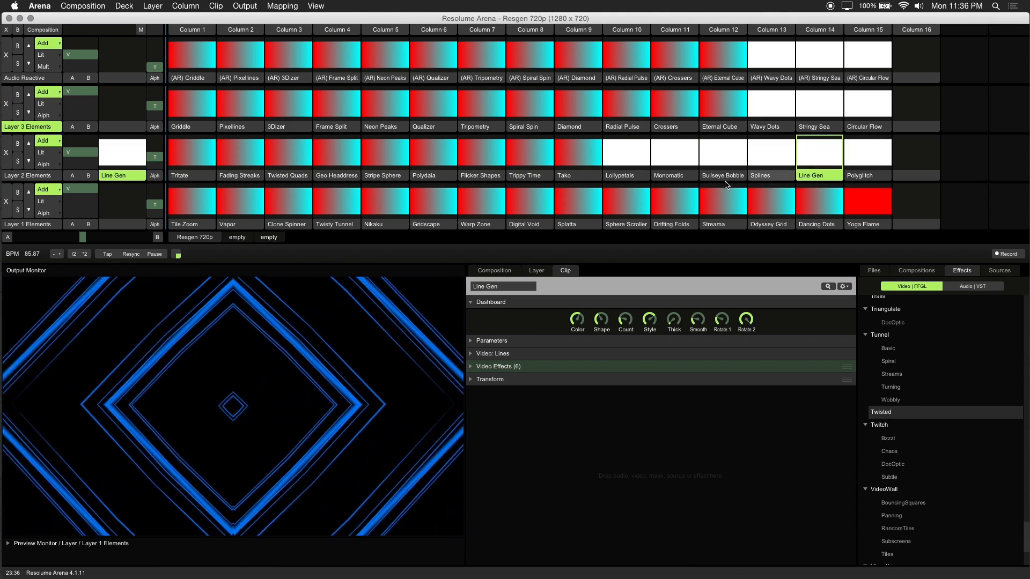
click(674, 200)
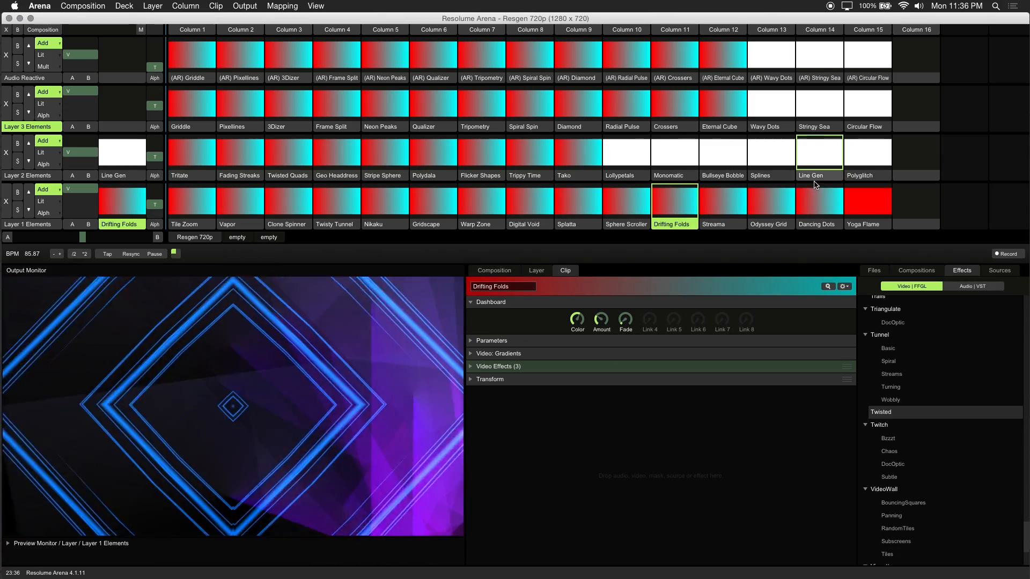
click(819, 152)
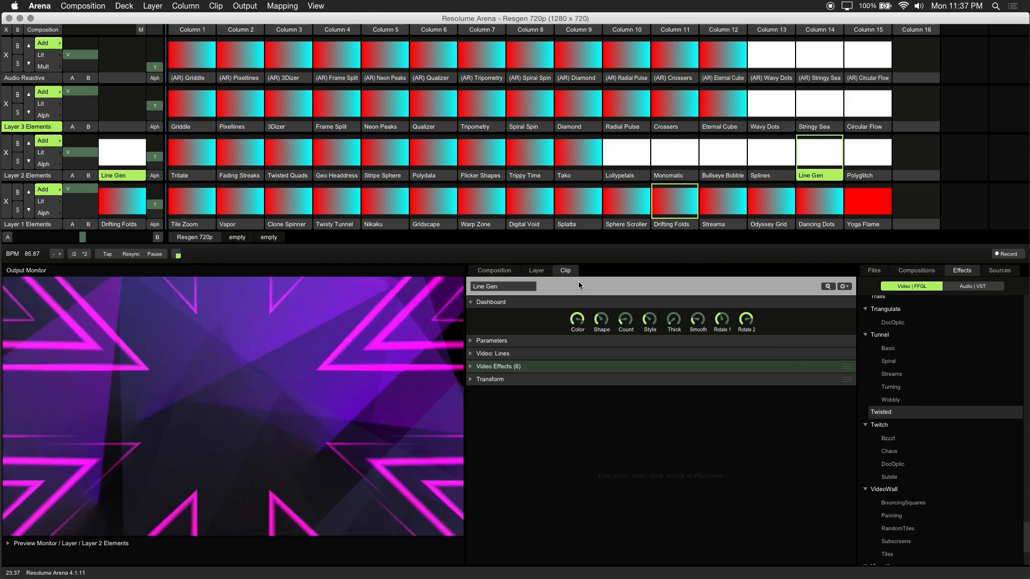
- Show Line Gen's parameters and set the Line Pos Speed to about 1.10
click(471, 341)
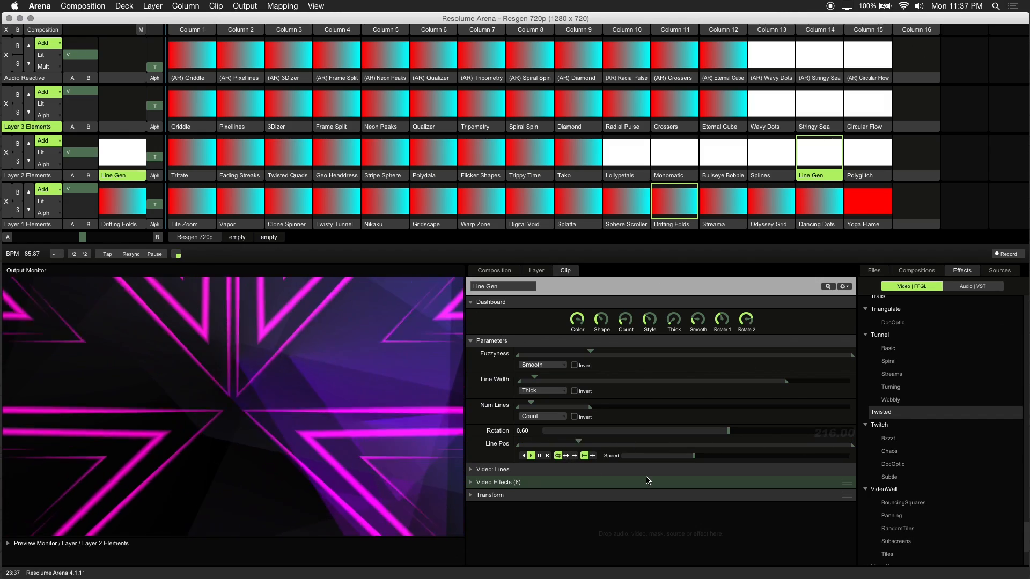
drag(693, 455, 688, 455)
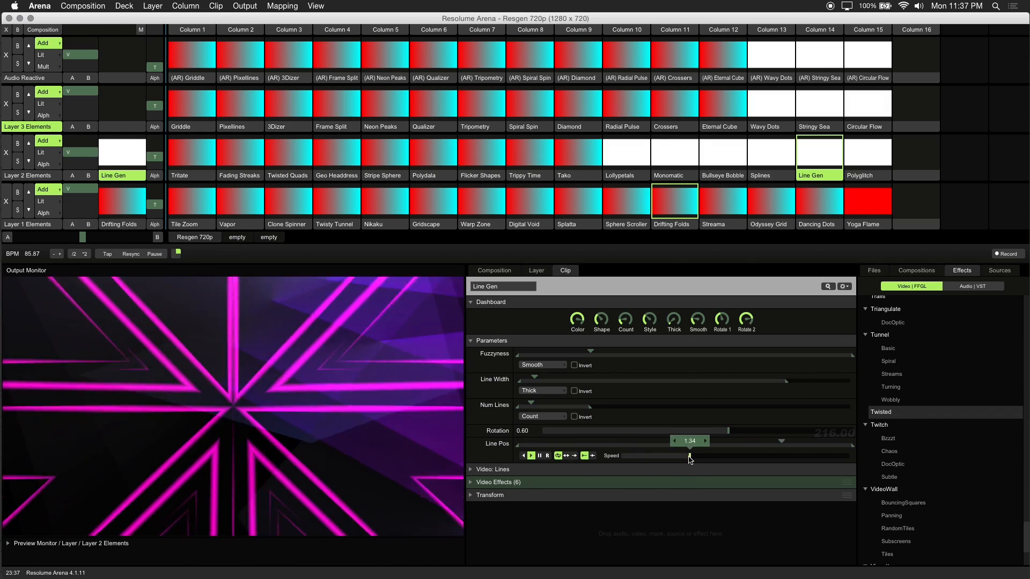
drag(688, 454, 722, 454)
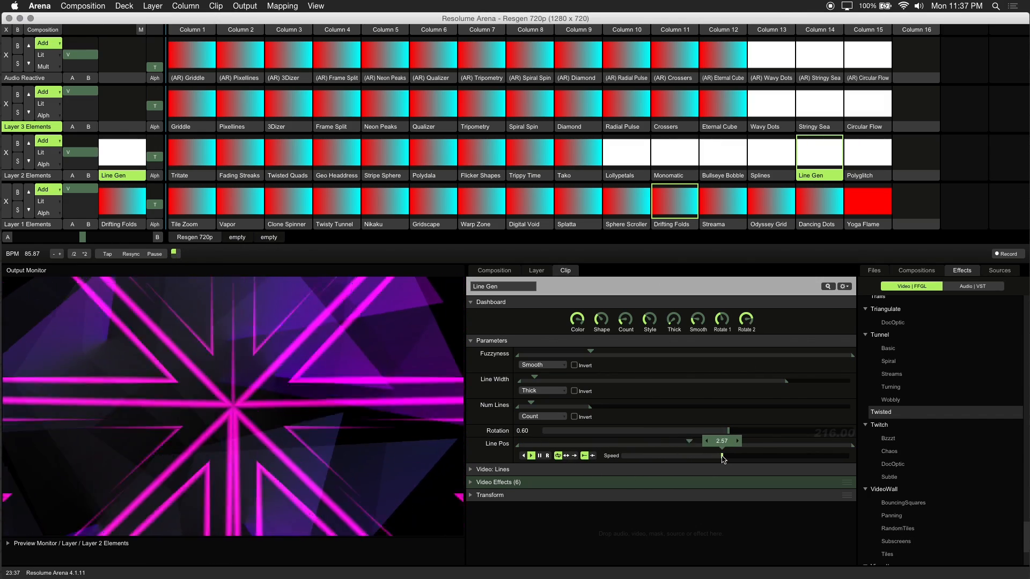
drag(723, 441, 688, 441)
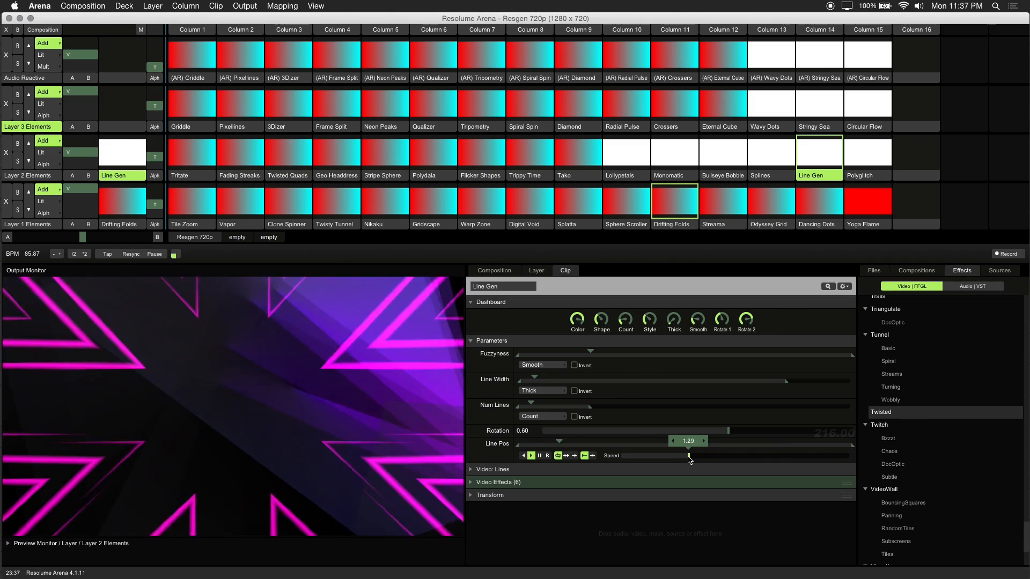
drag(688, 456, 681, 456)
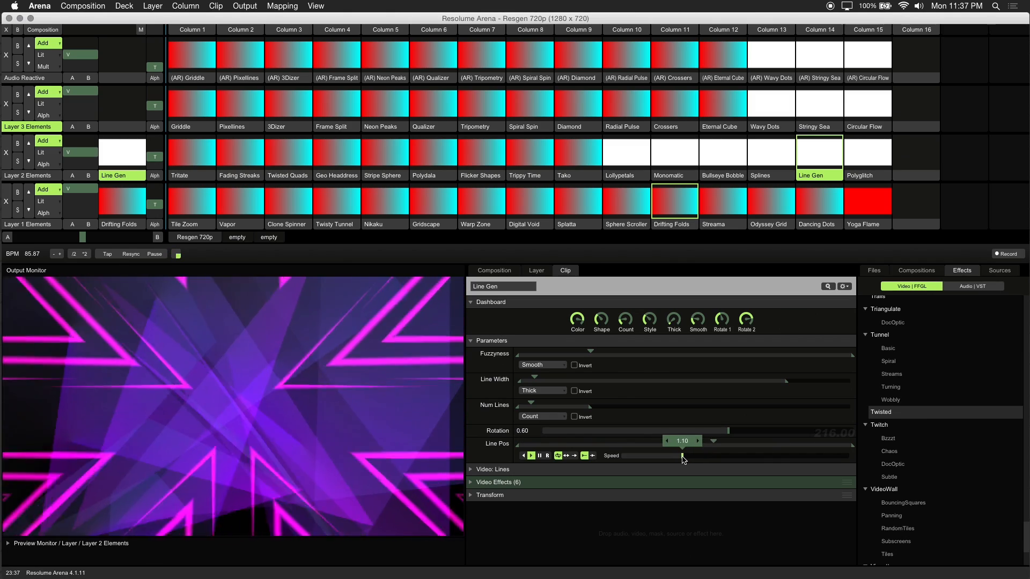
- Try forward, reverse and bounce playback for the line position animation
click(531, 455)
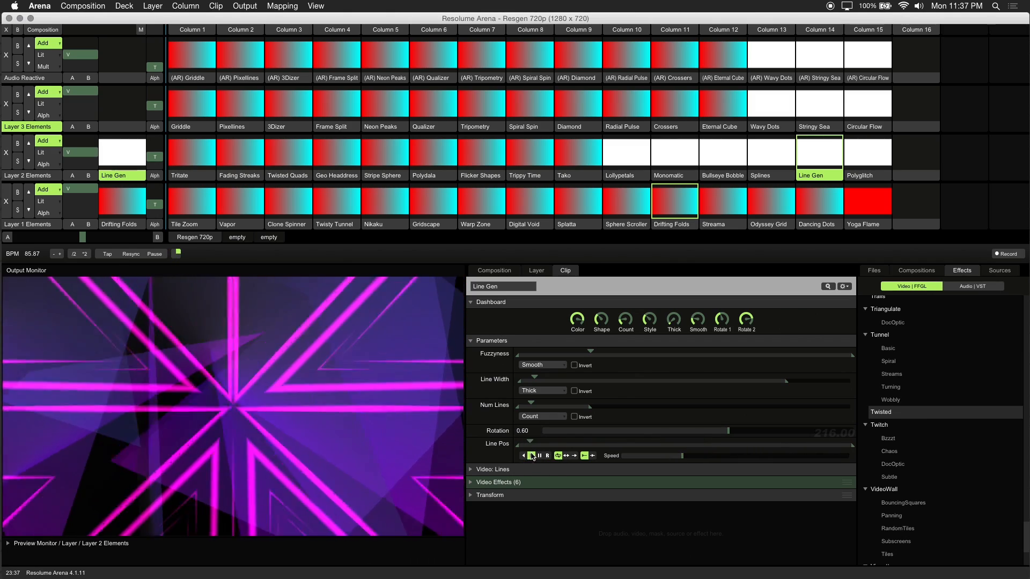
click(531, 455)
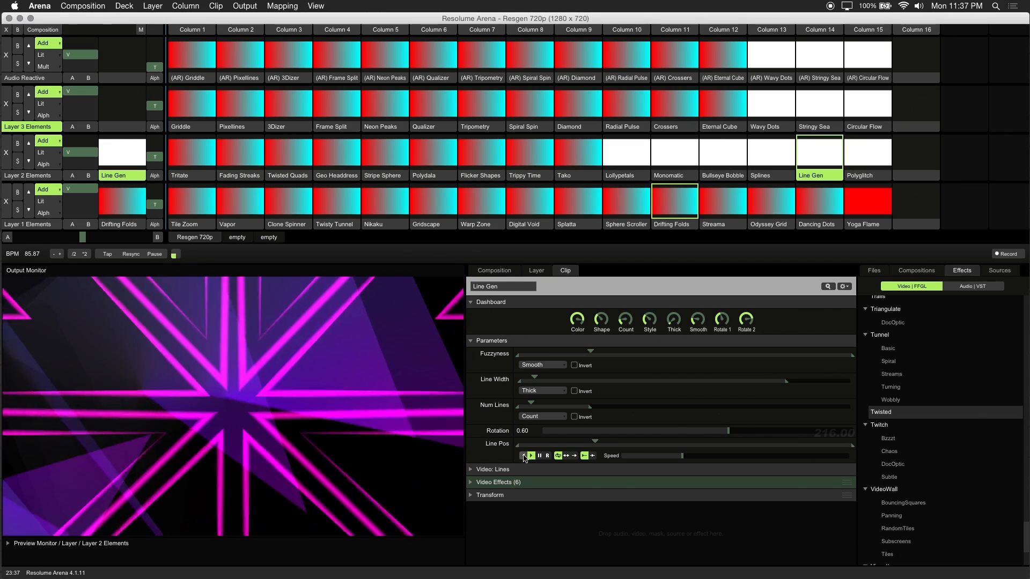
click(547, 456)
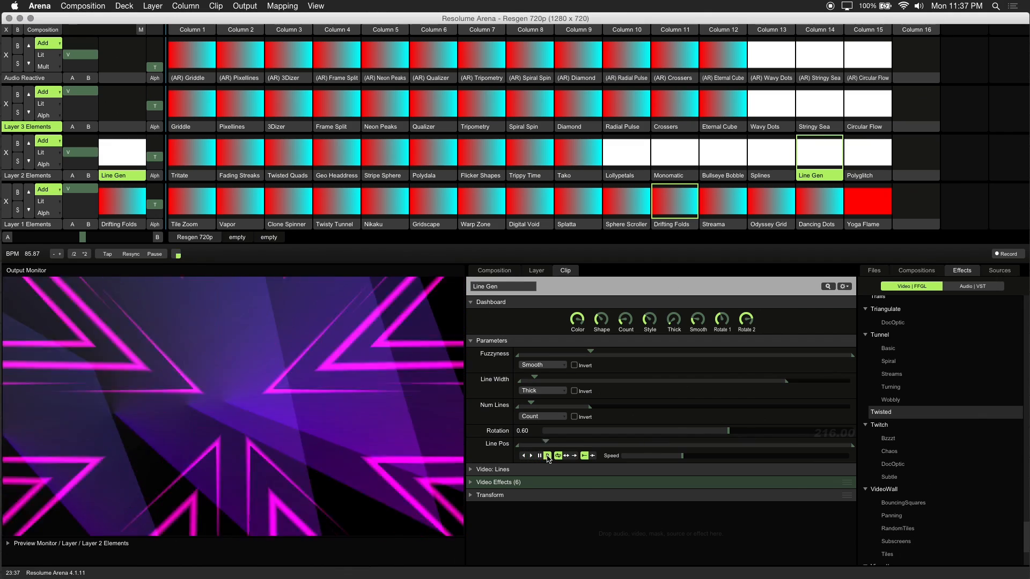
click(531, 455)
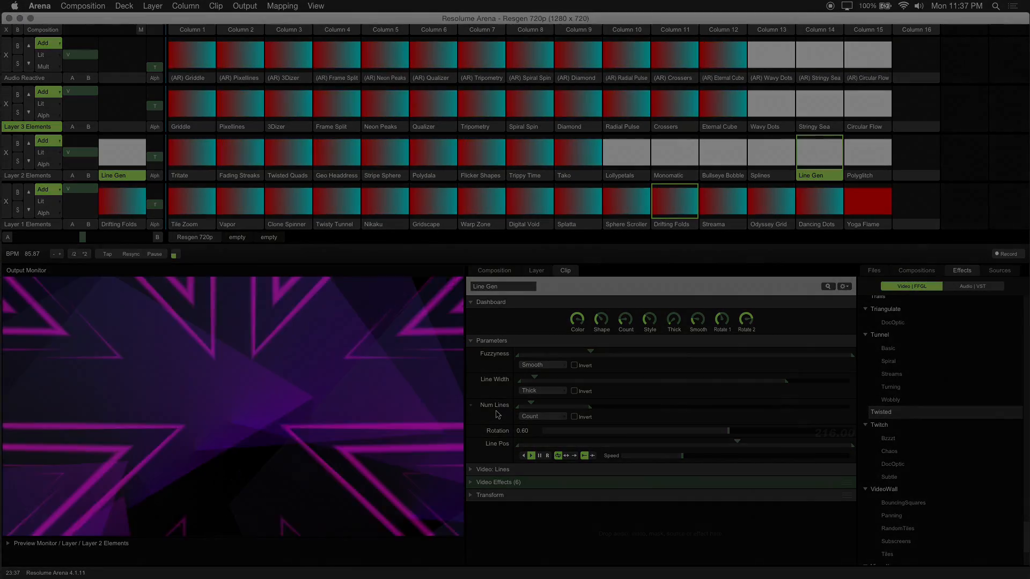
- Launch Gridscape on Layer 1, then the Neon Peaks clip in Layer 3
click(433, 201)
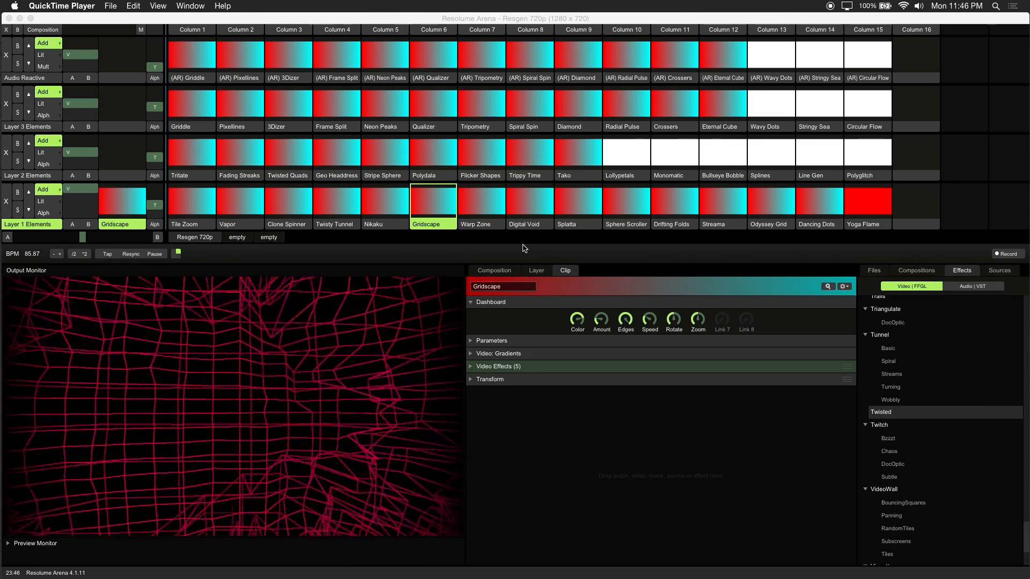
click(385, 104)
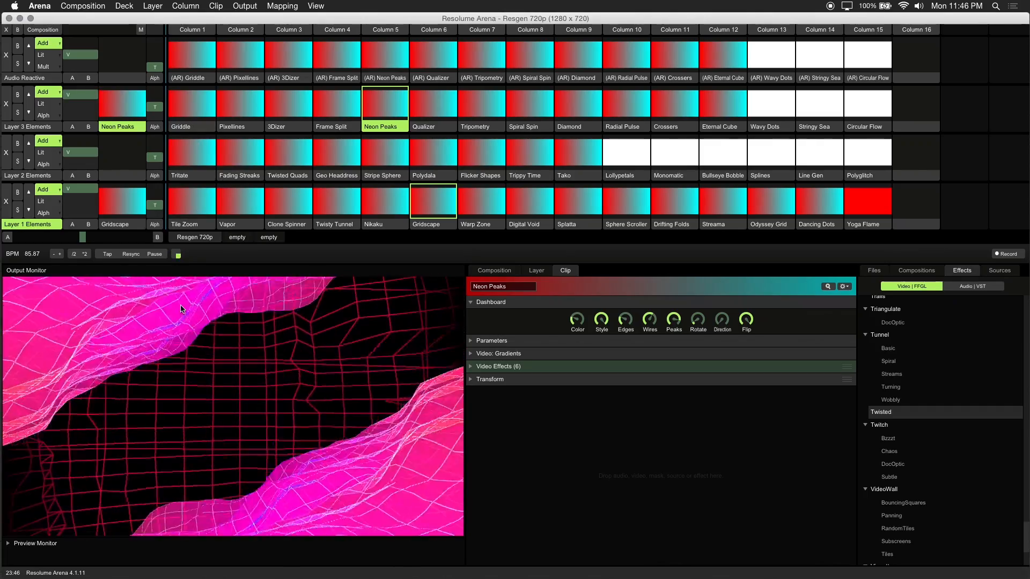
mouse_move(247, 403)
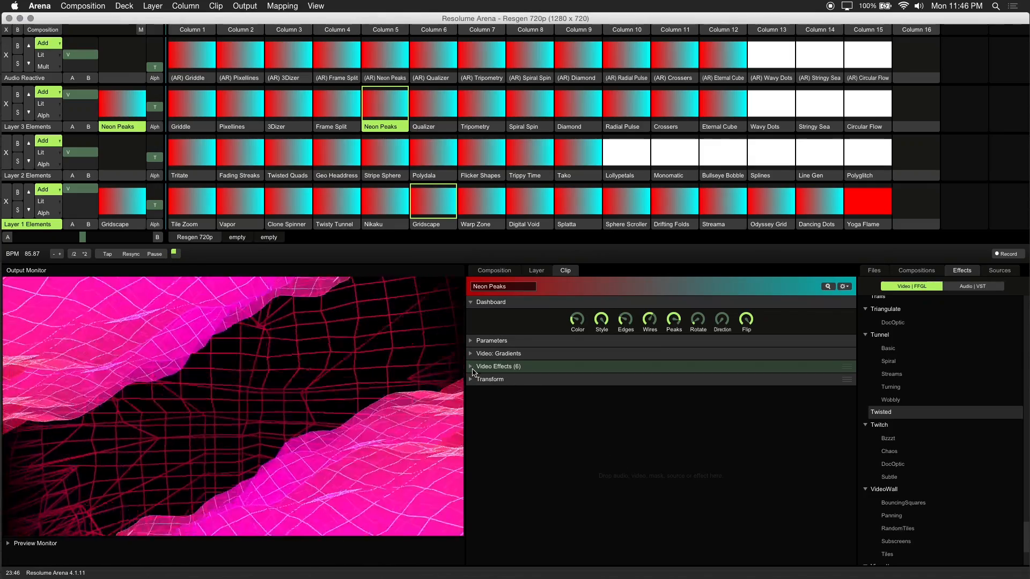
- Expand Neon Peaks' video effects and BPM-sync the Terrain Height over 1 beat
click(471, 366)
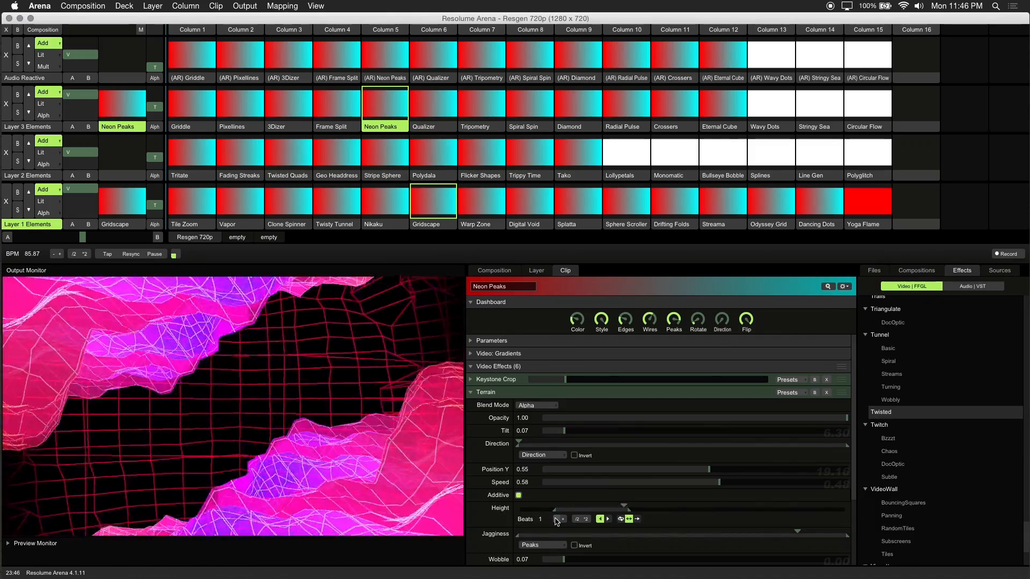
click(610, 519)
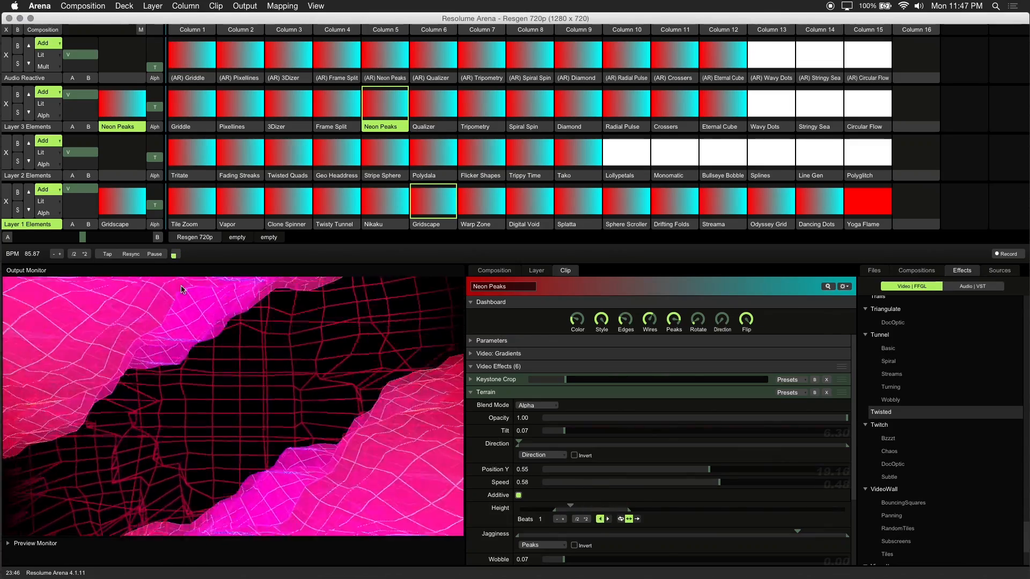
- Tap the tempo along with the music to set the composition to 177.99 BPM
click(107, 254)
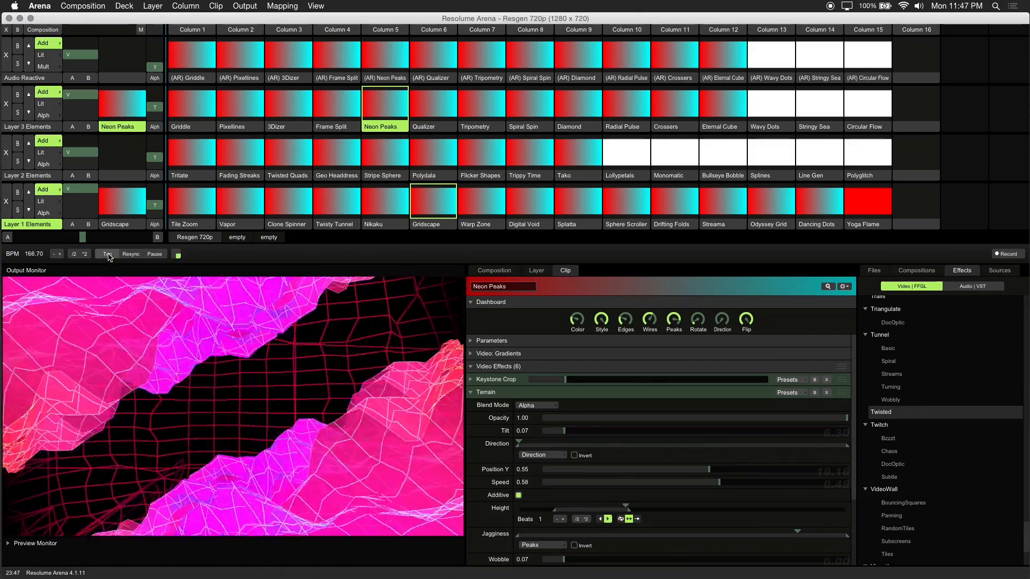
click(107, 254)
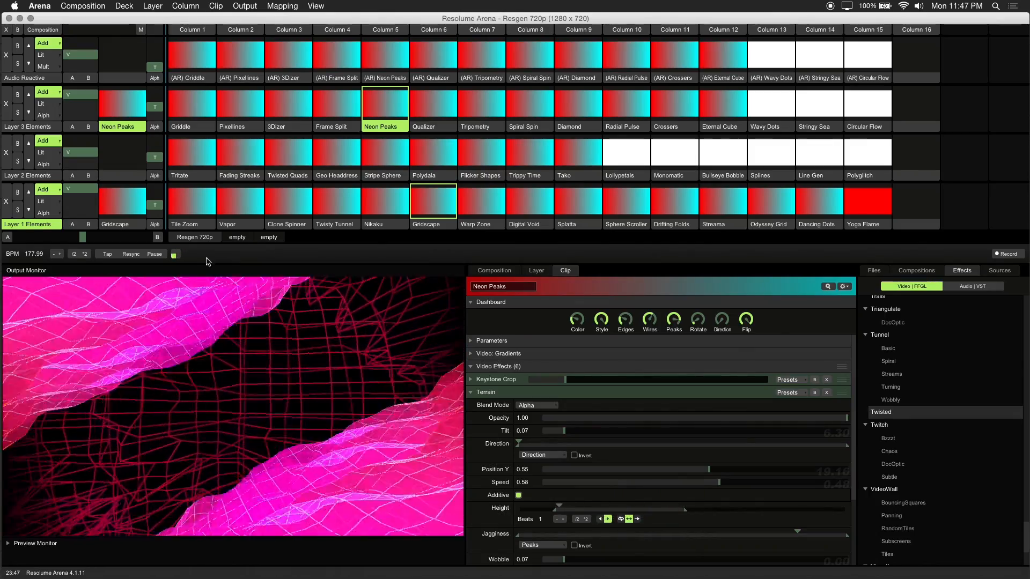
click(154, 254)
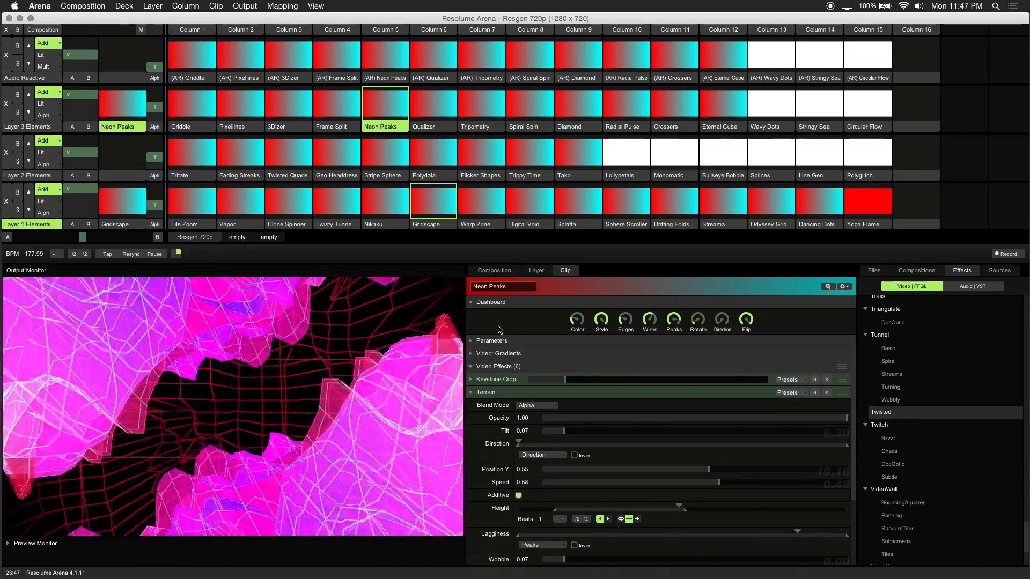
click(771, 201)
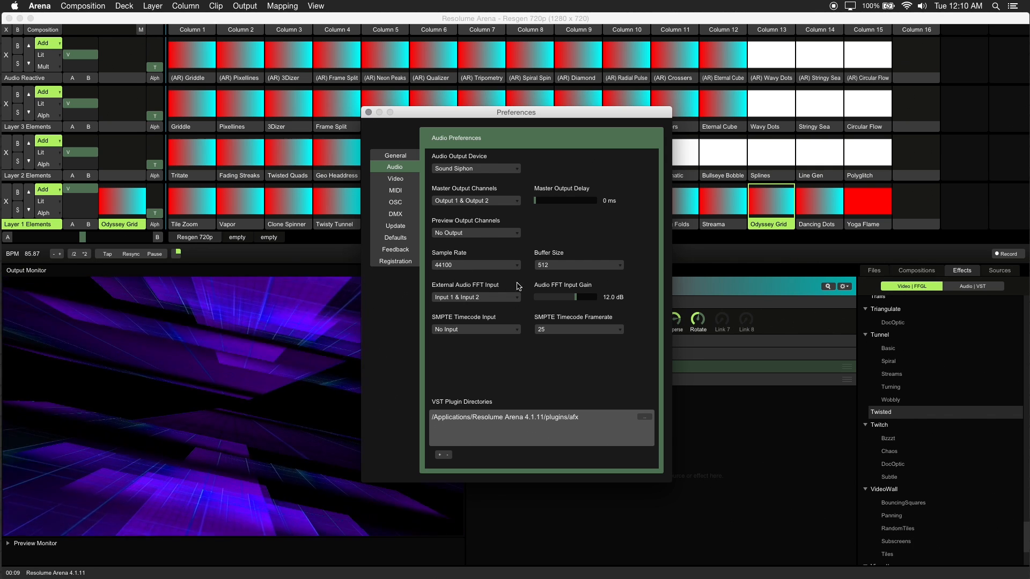
- Set the External Audio FFT Input to VLC Input 1 & Input 2
click(476, 297)
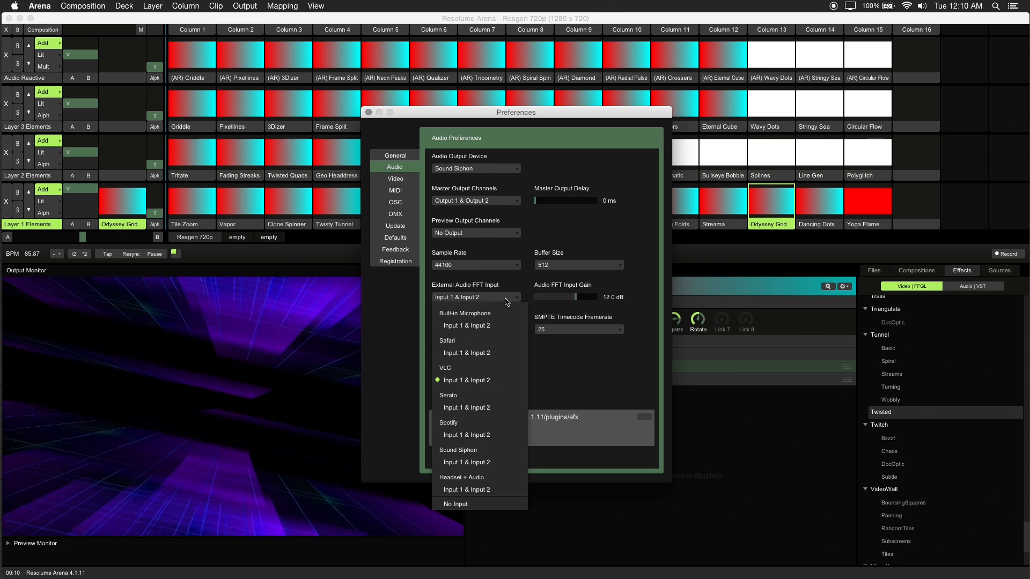
click(476, 297)
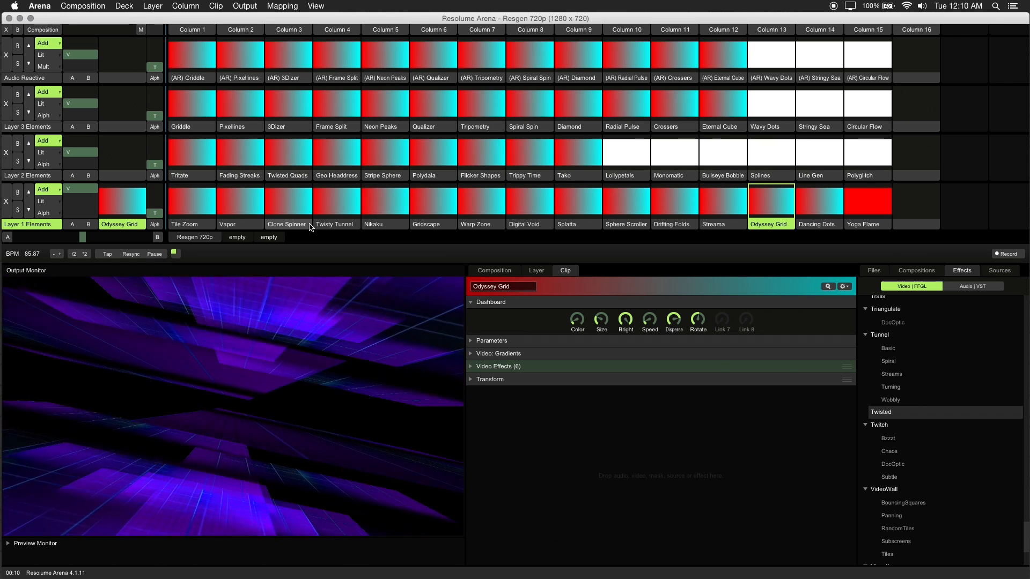
- Preview (AR) Griddle, Pixellines, 3Dizer, Frame Split, Neon Peaks, then Qualizer in turn
click(191, 54)
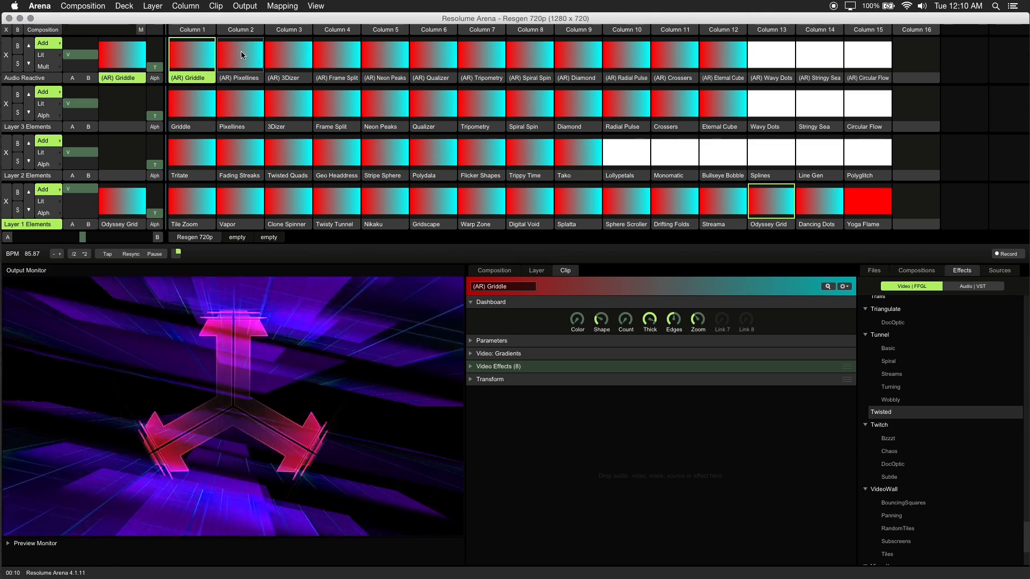
click(240, 56)
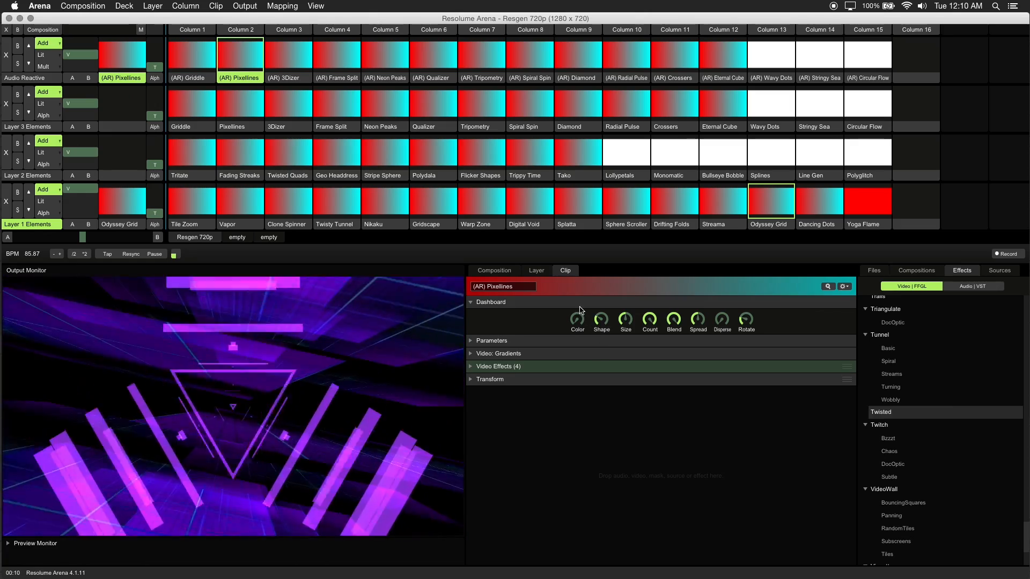
click(288, 59)
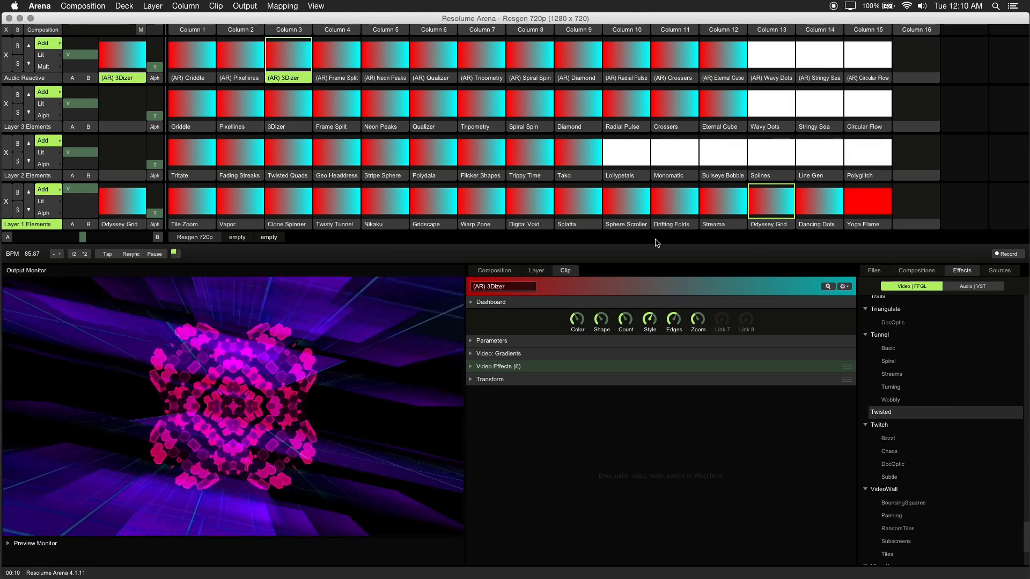
mouse_move(607, 300)
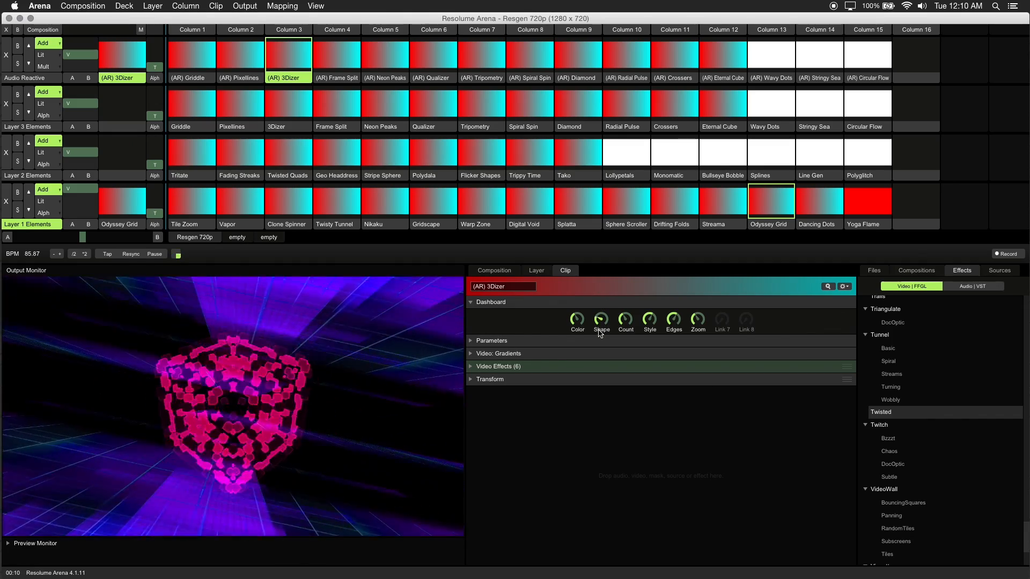
click(336, 56)
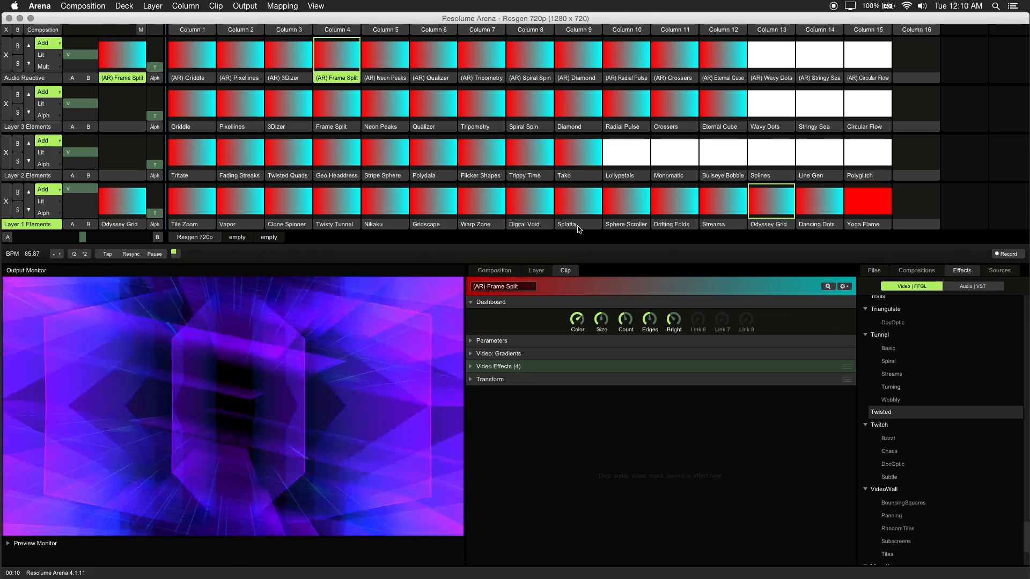
click(384, 60)
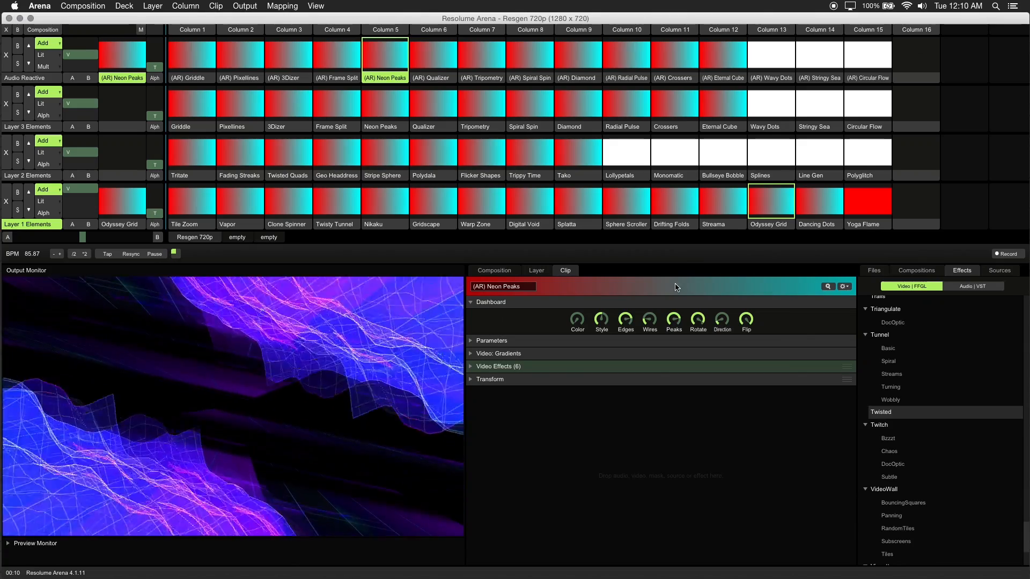
click(434, 59)
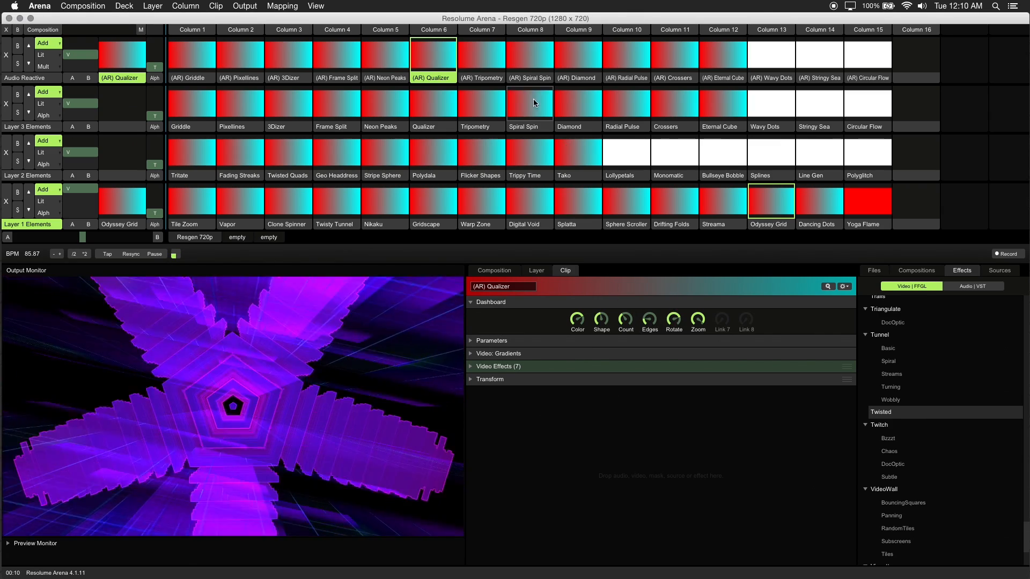
- Preview (AR) Tripometry, Spiral Spin, Diamond, Radial Pulse, Crossers, Eternal Cube, Wavy Dots, Stringy Sea, then Circular Flow
click(481, 58)
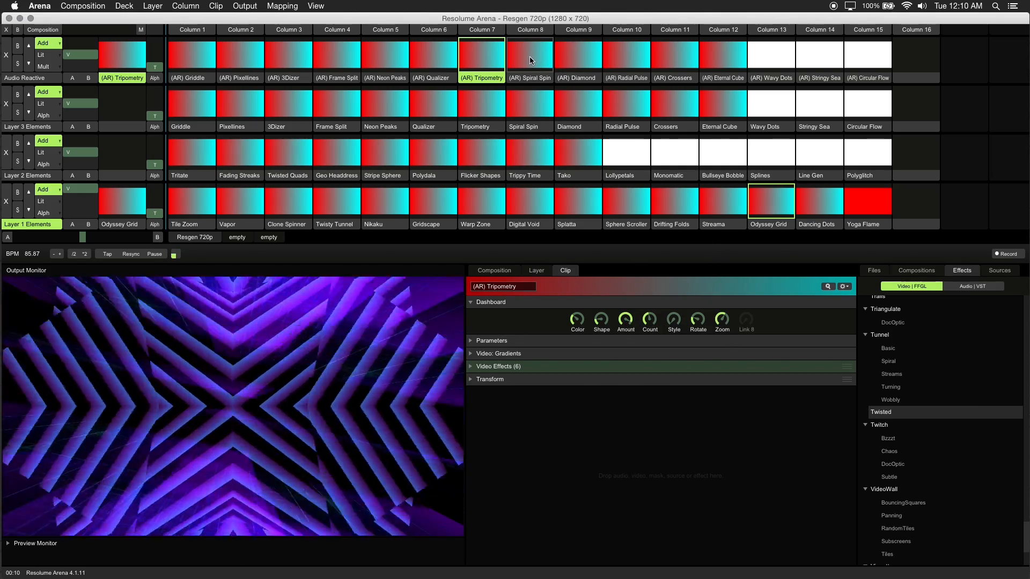
click(530, 59)
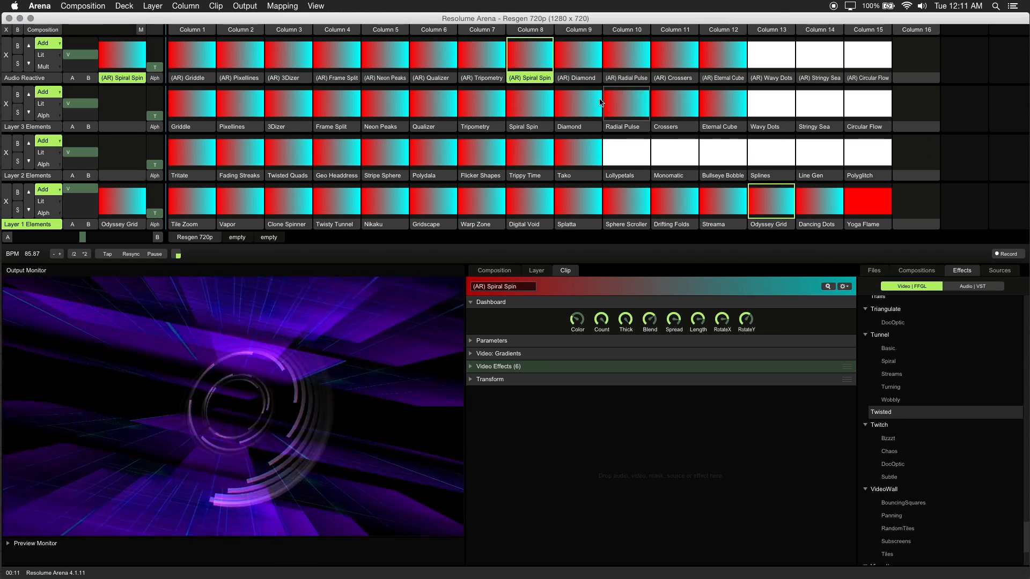
click(578, 57)
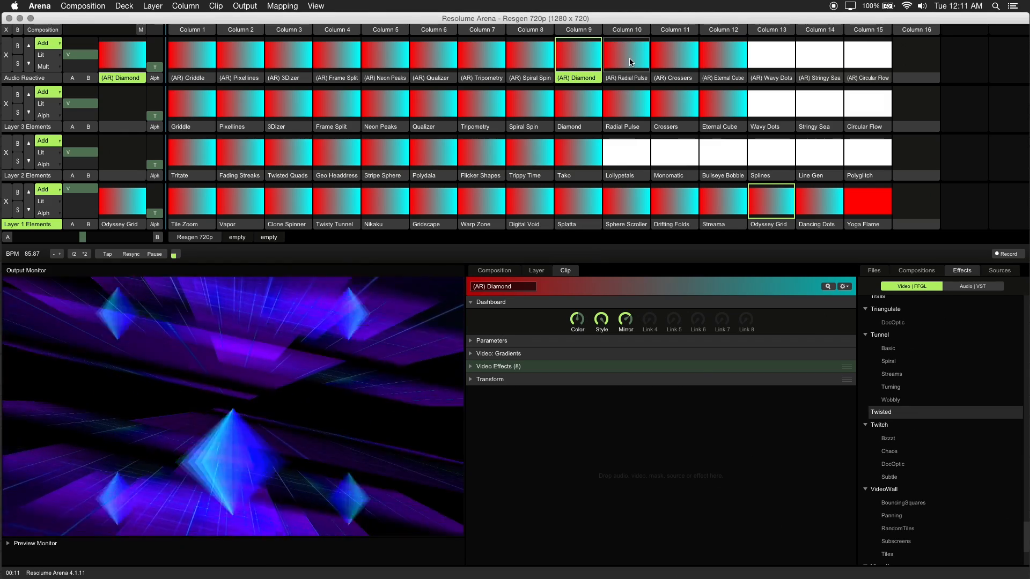
click(626, 56)
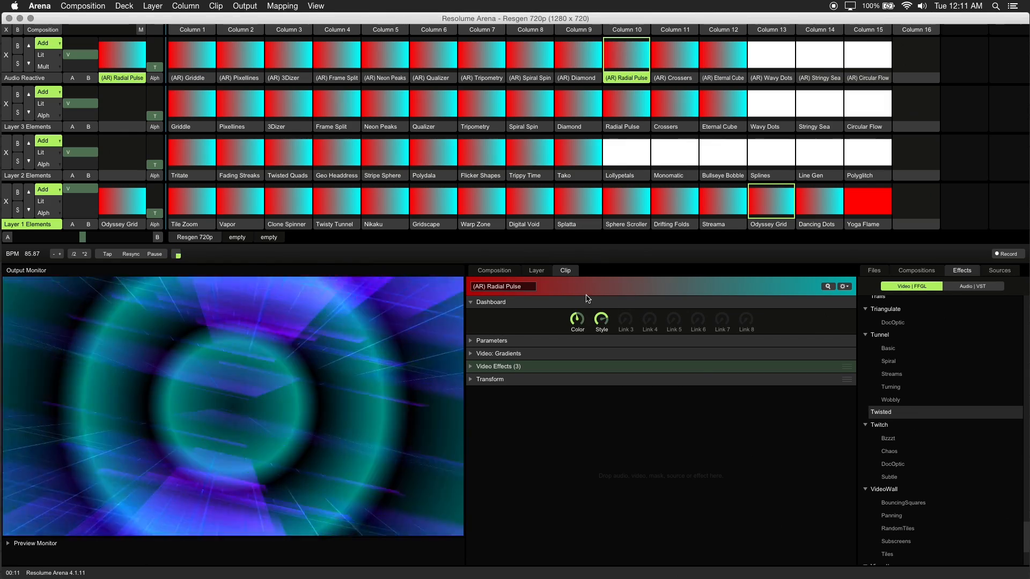
click(675, 59)
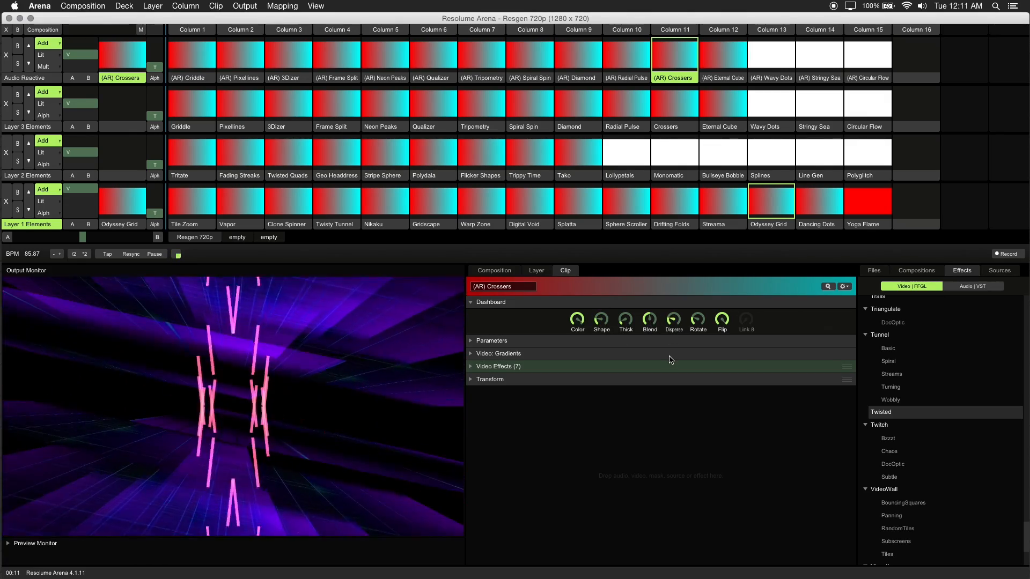
click(722, 59)
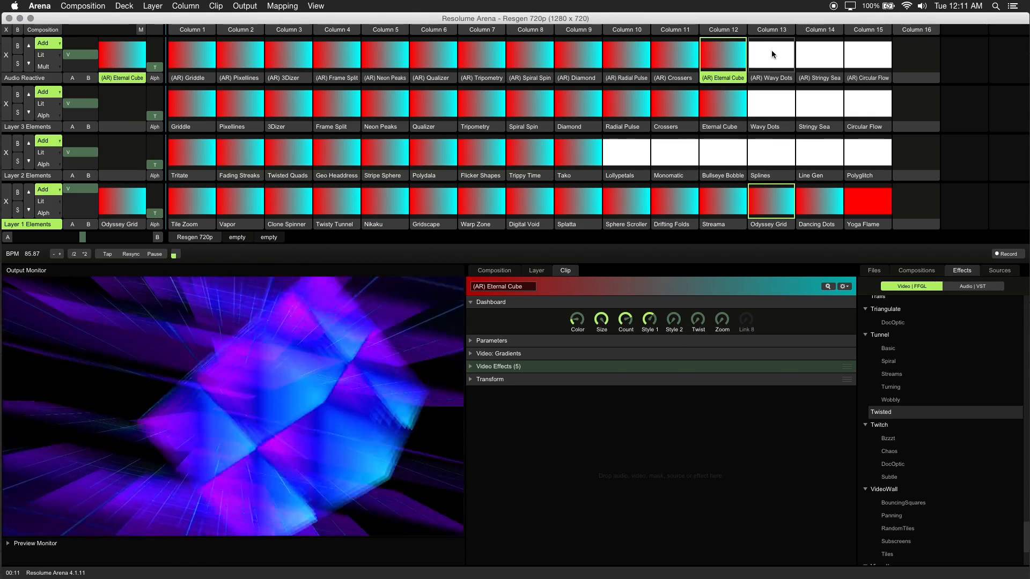
click(771, 54)
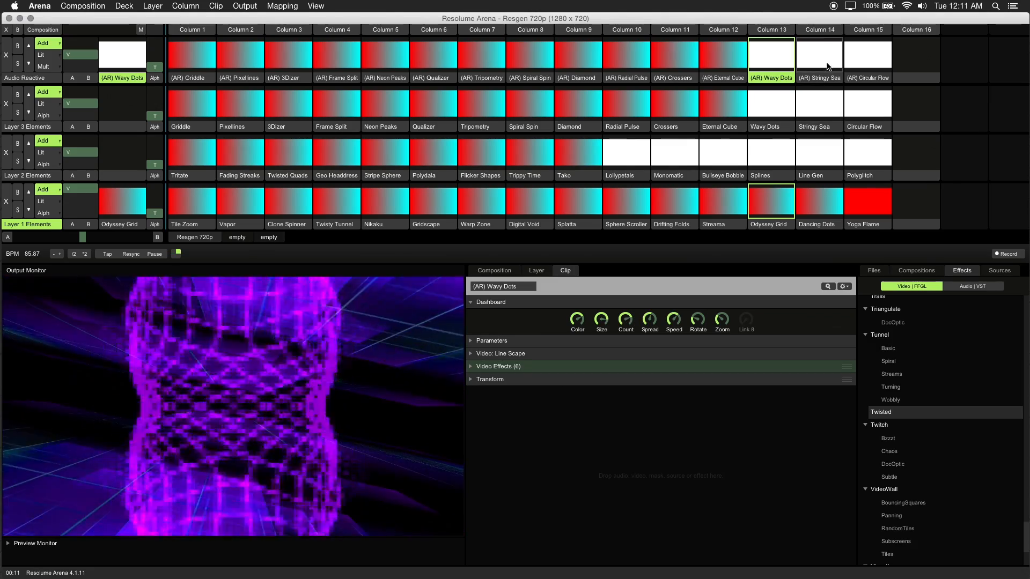
click(819, 55)
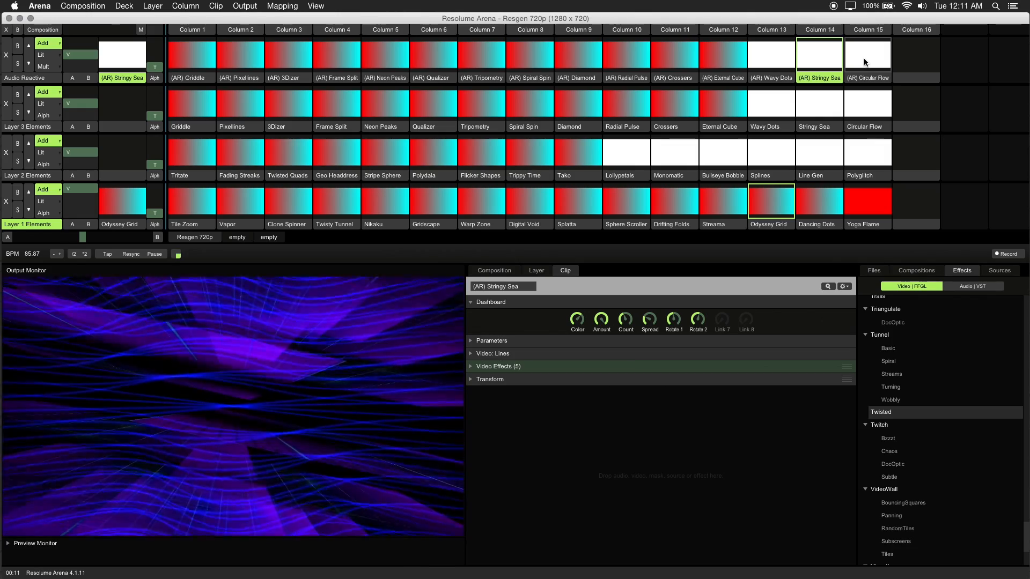
click(868, 54)
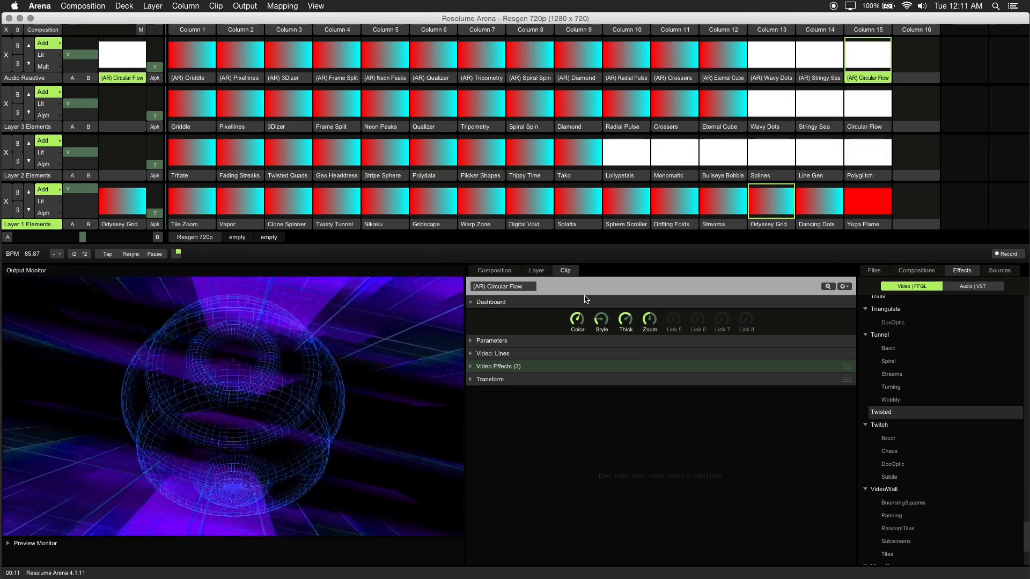